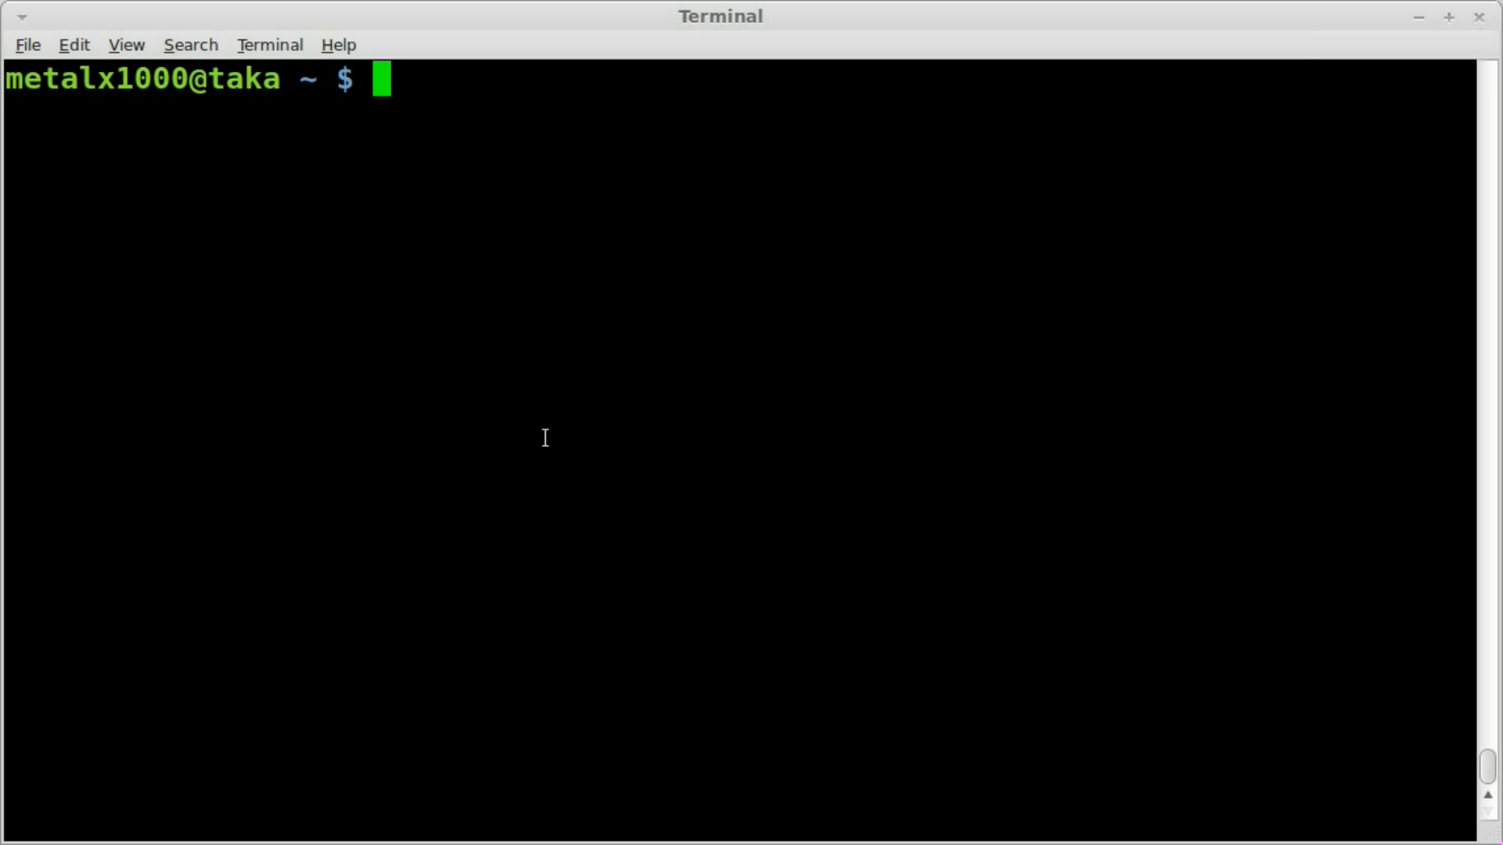
# Search the package database with aptitude search aspell
pyautogui.write('aspell')
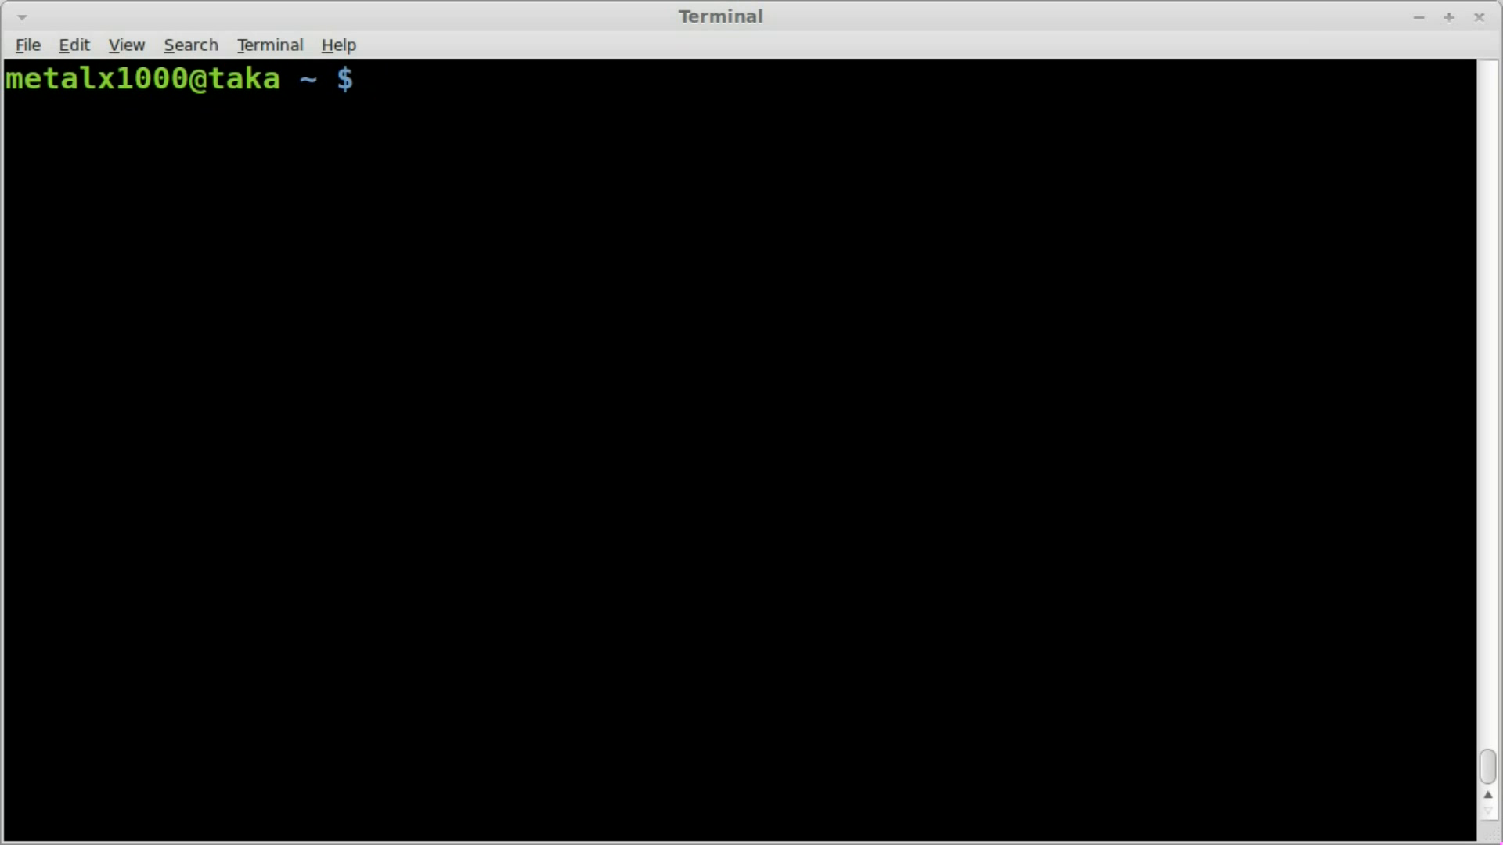
pyautogui.write('a')
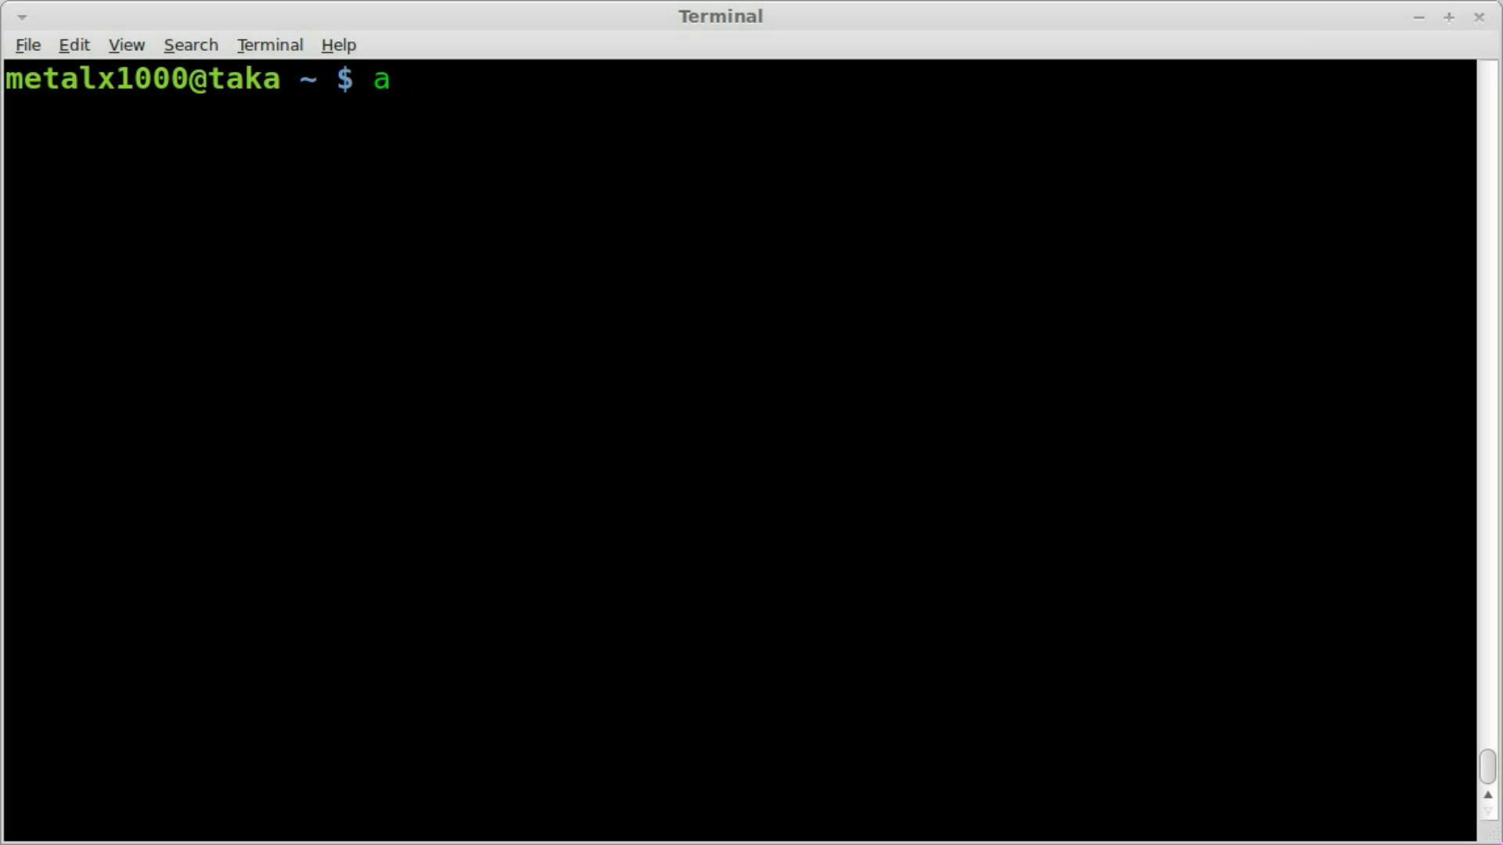
pyautogui.write('ptitude')
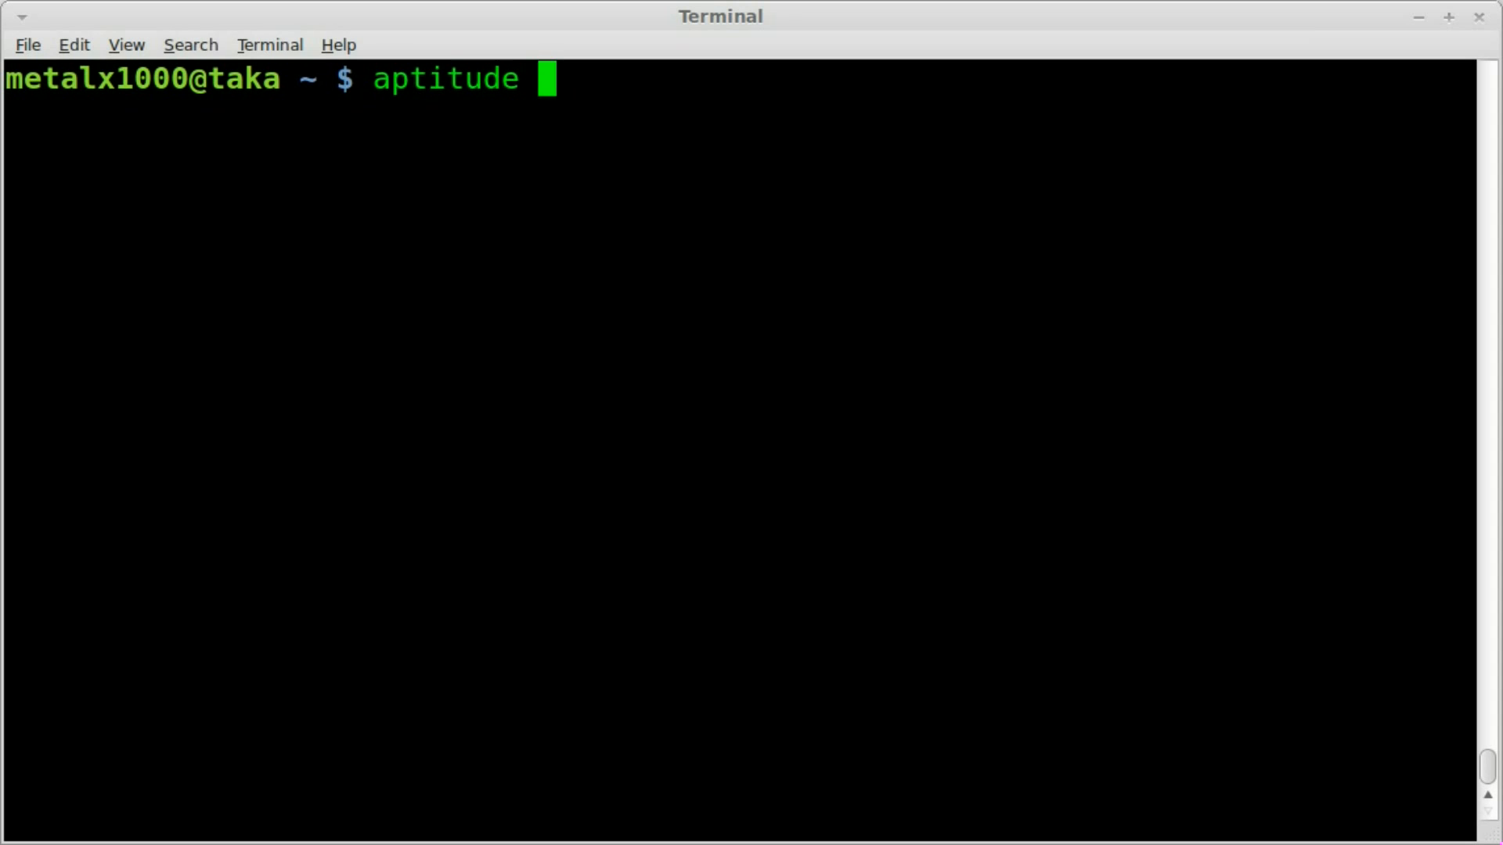
pyautogui.write('sh')
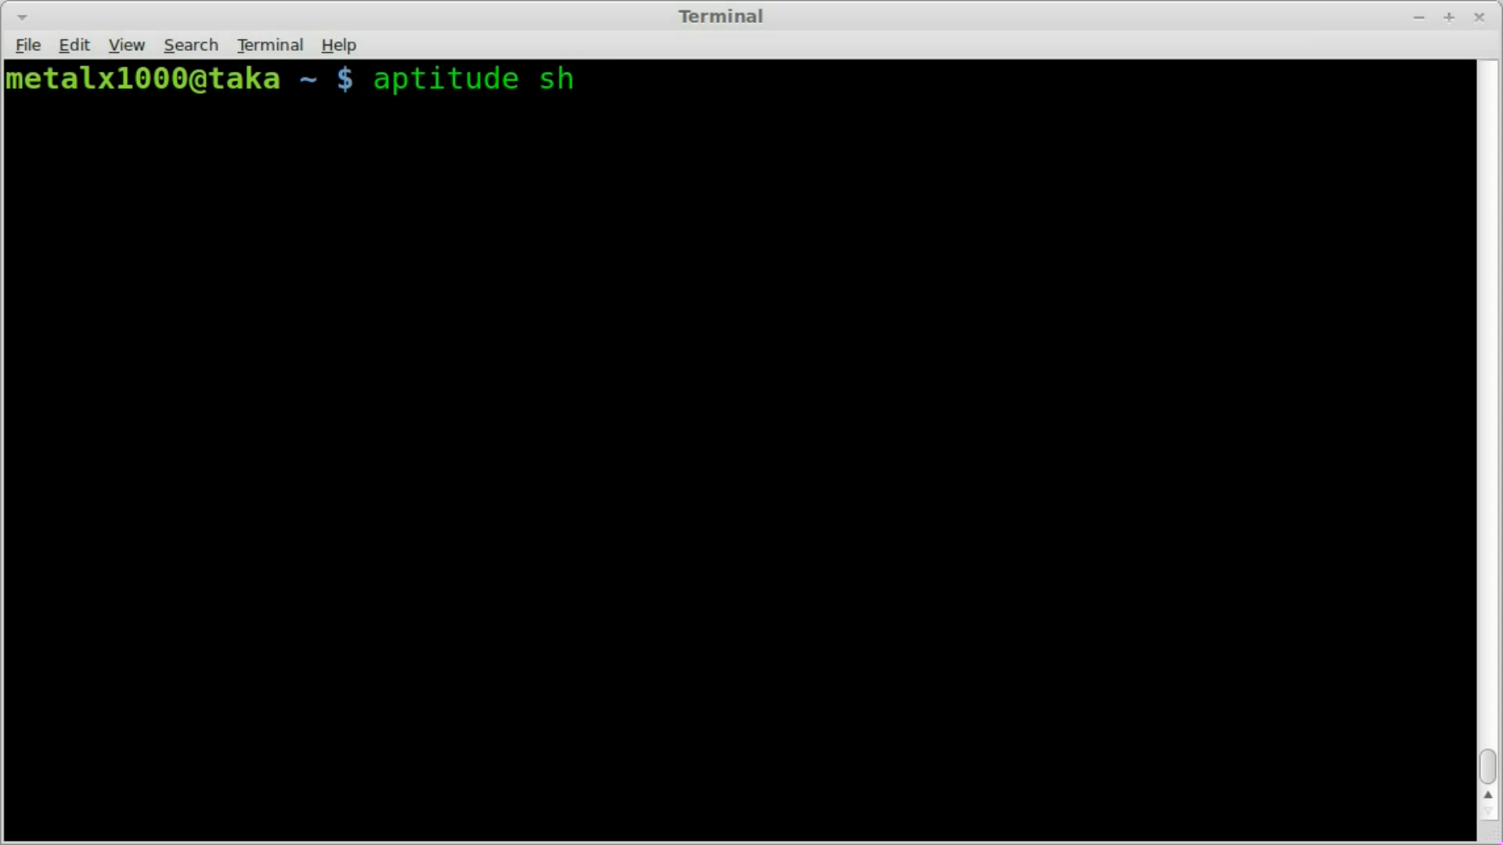
pyautogui.write('earch')
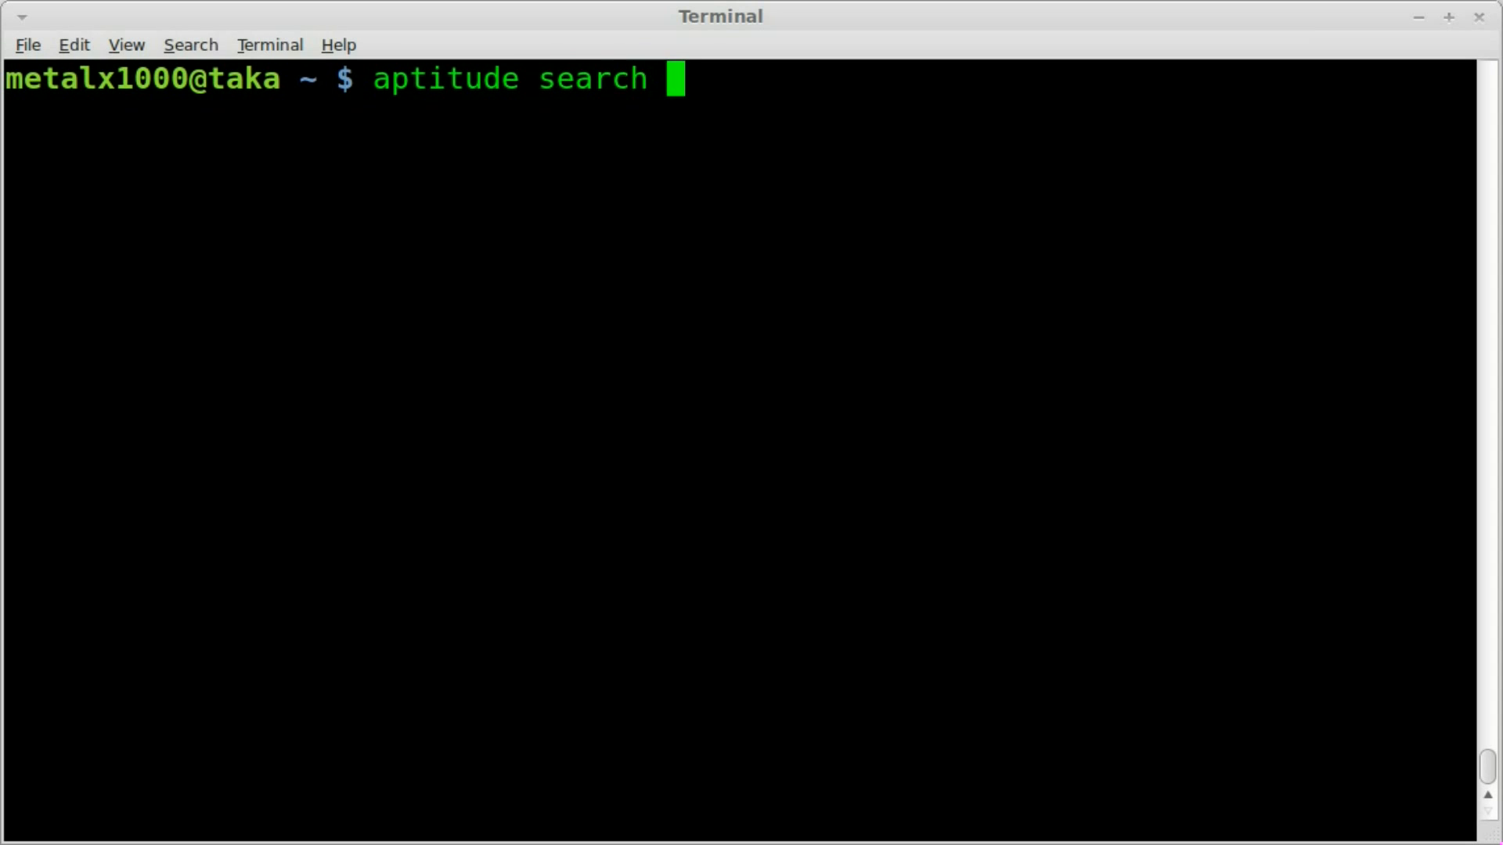
pyautogui.write('aspel')
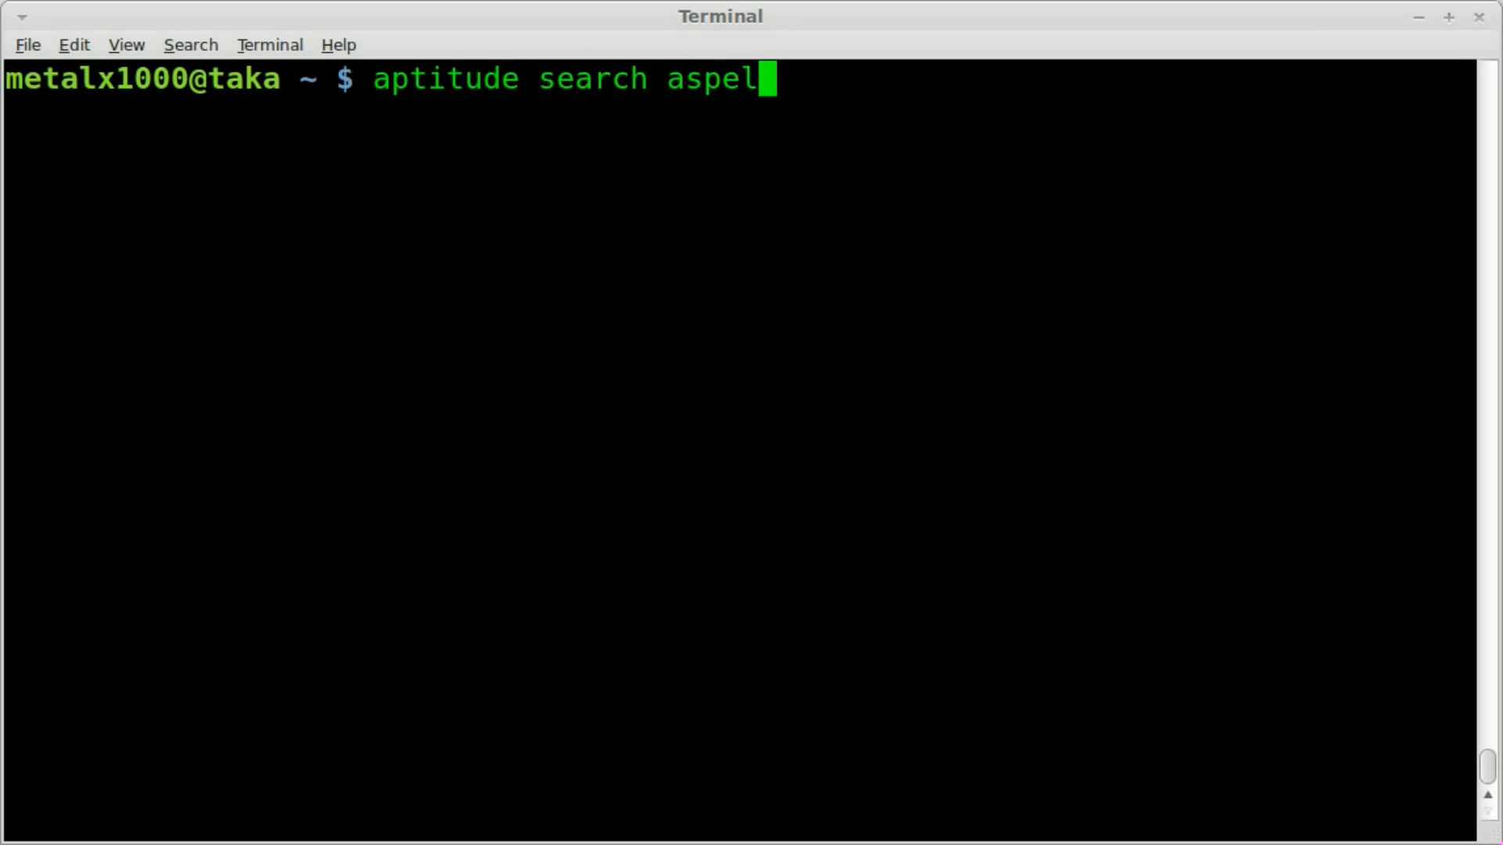
pyautogui.press('Return')
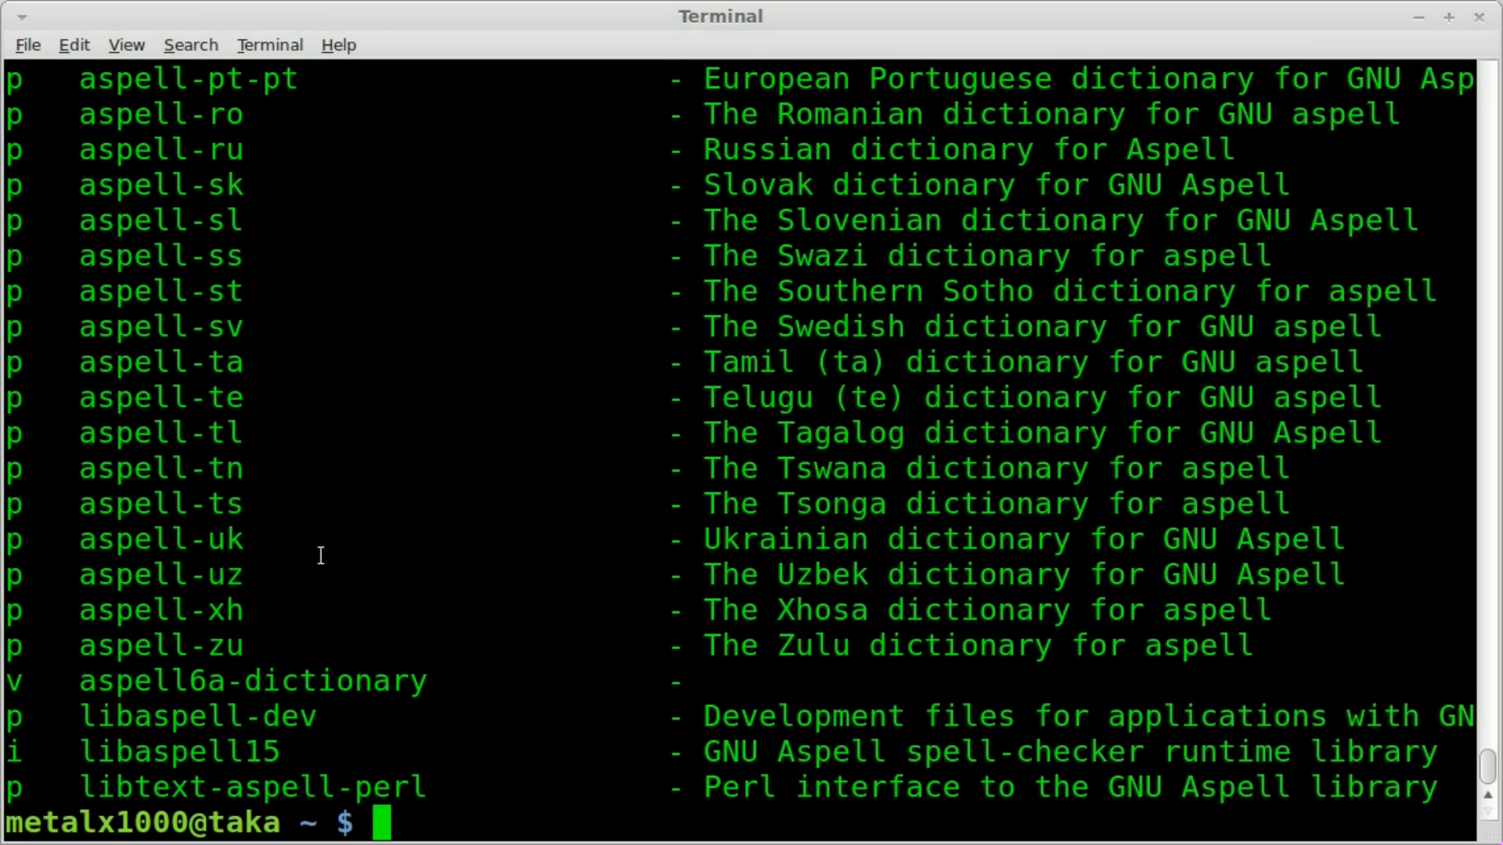
# Review the search results and highlight the aspell-en package entry
pyautogui.scroll(3)
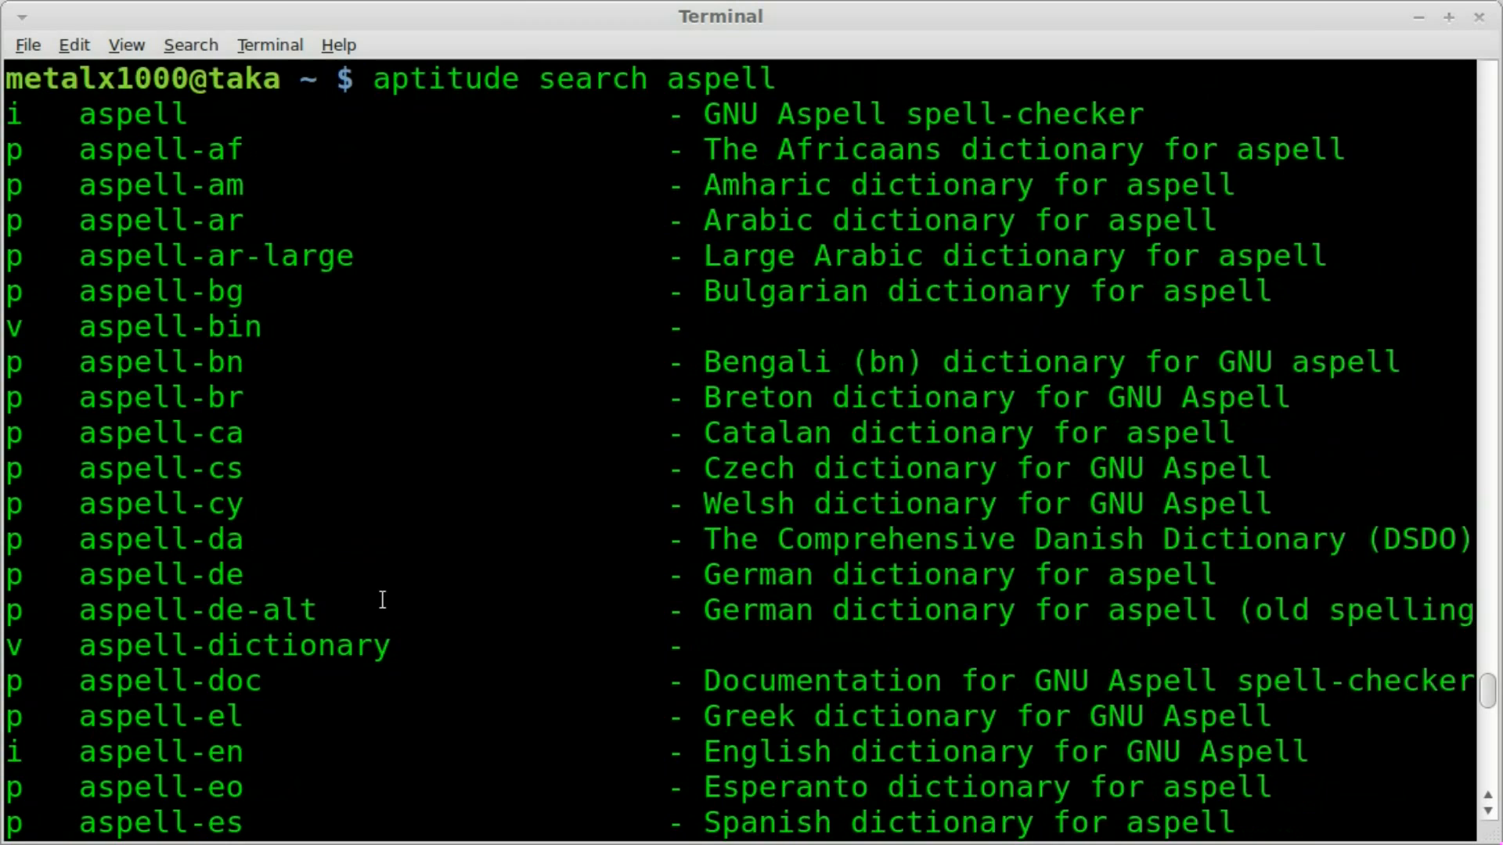
pyautogui.moveTo(460, 547)
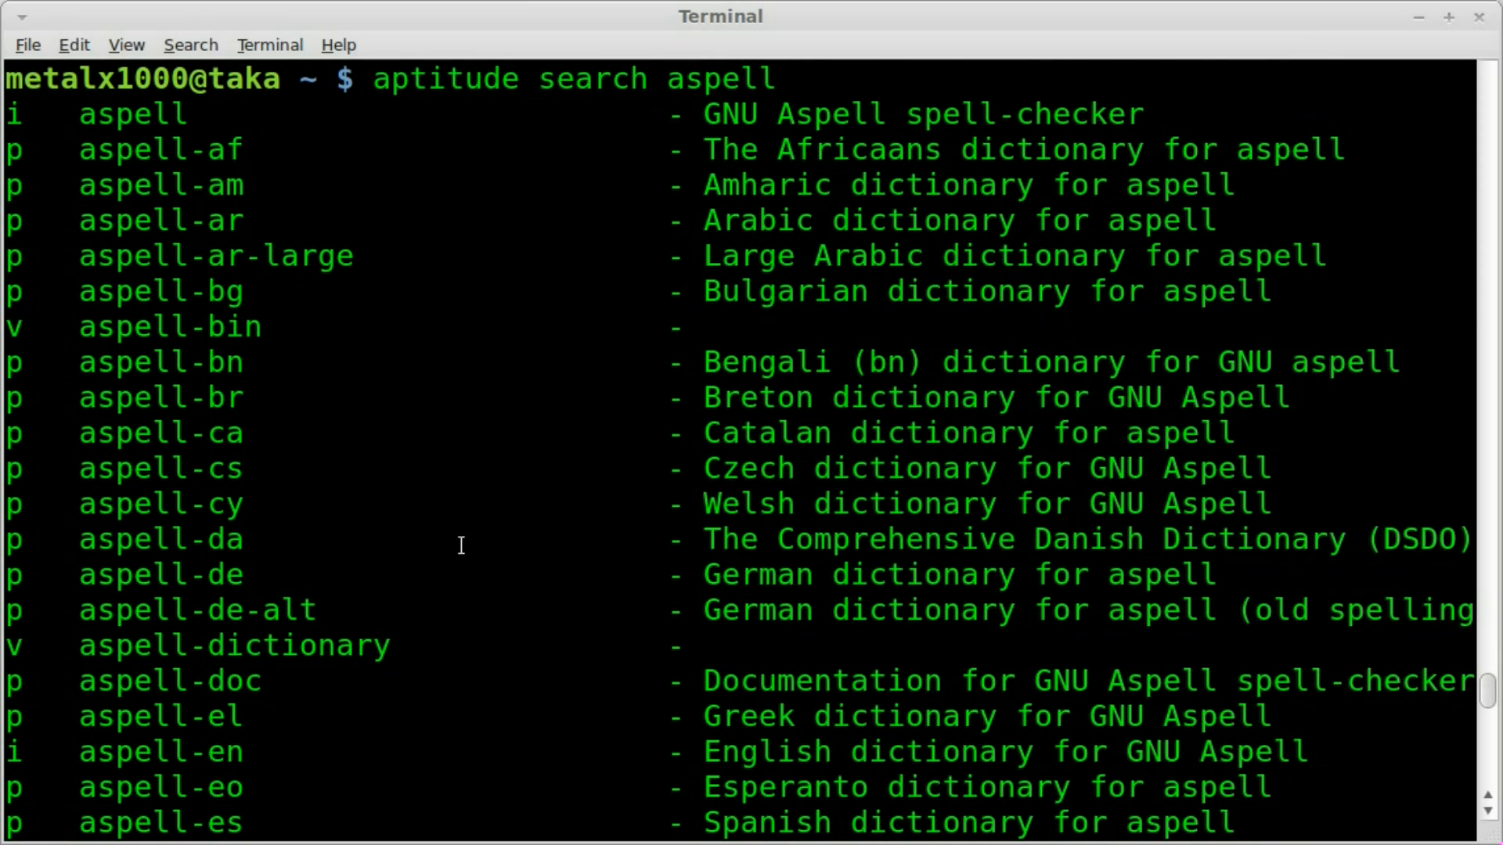
pyautogui.moveTo(415, 592)
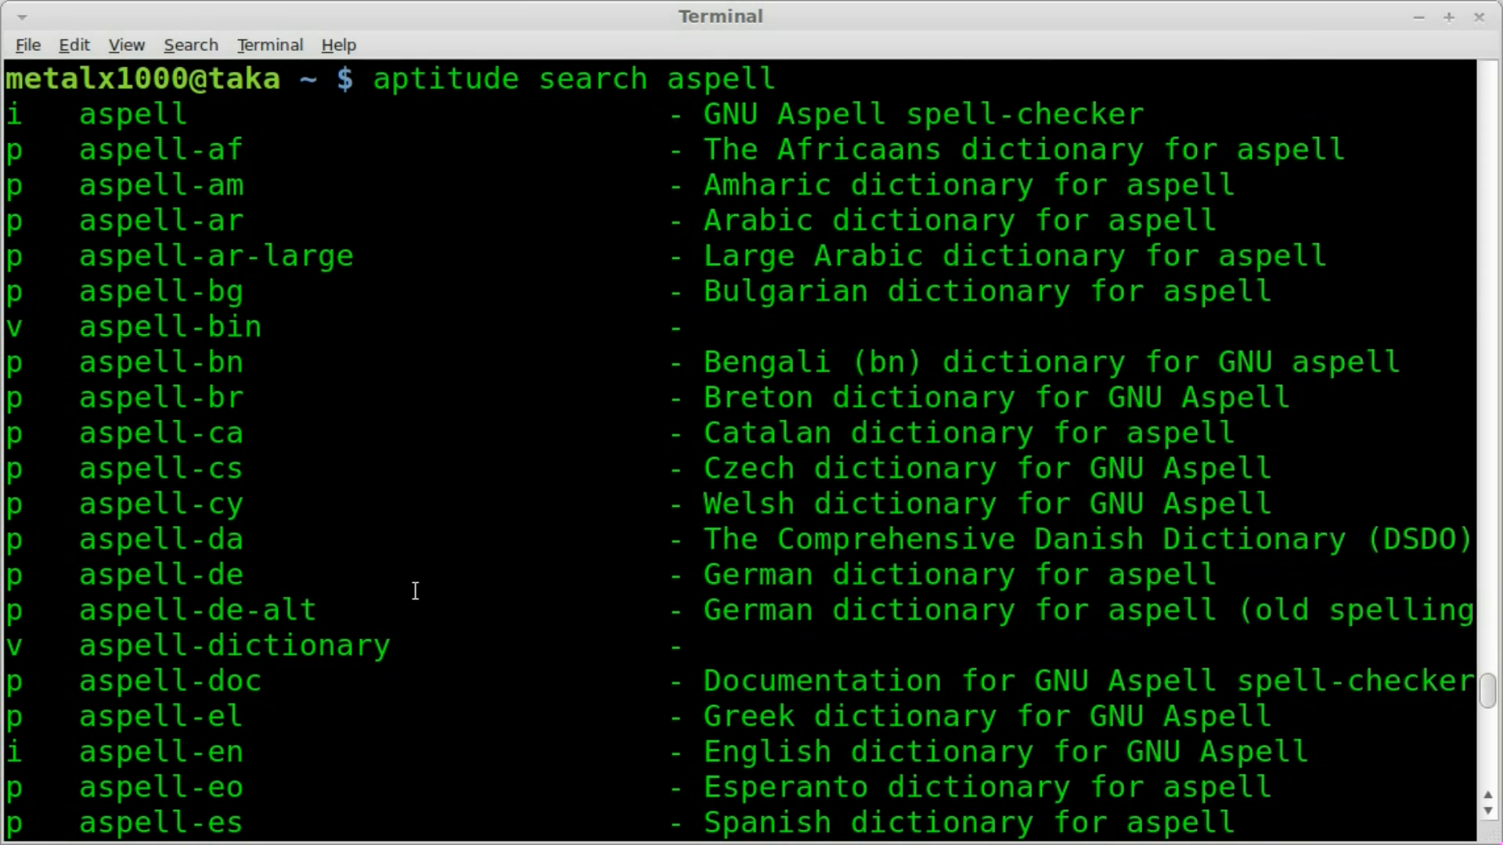
pyautogui.doubleClick(131, 114)
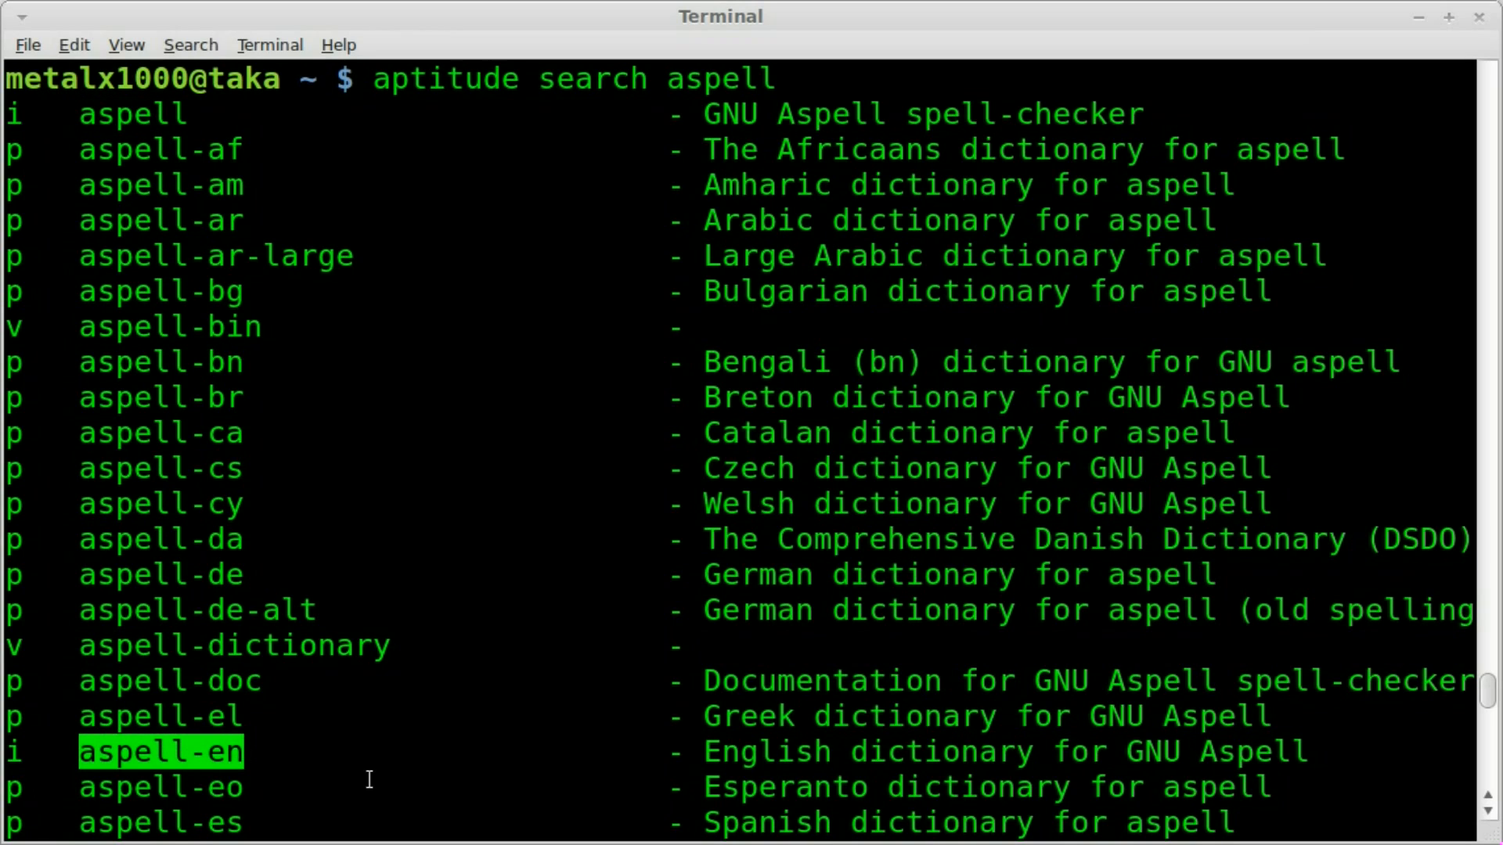
pyautogui.moveTo(432, 499)
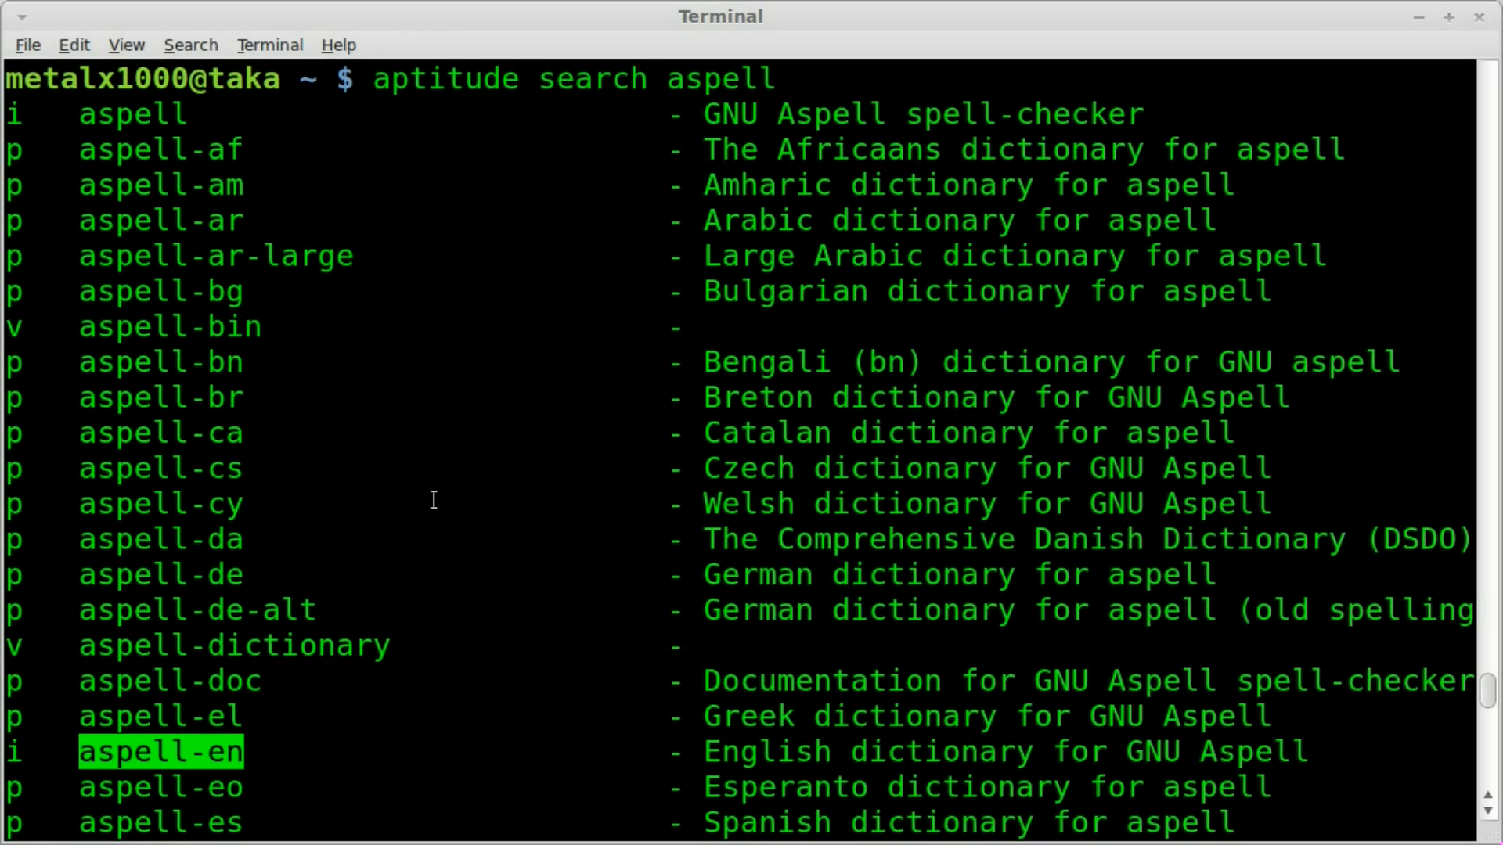
pyautogui.scroll(-3)
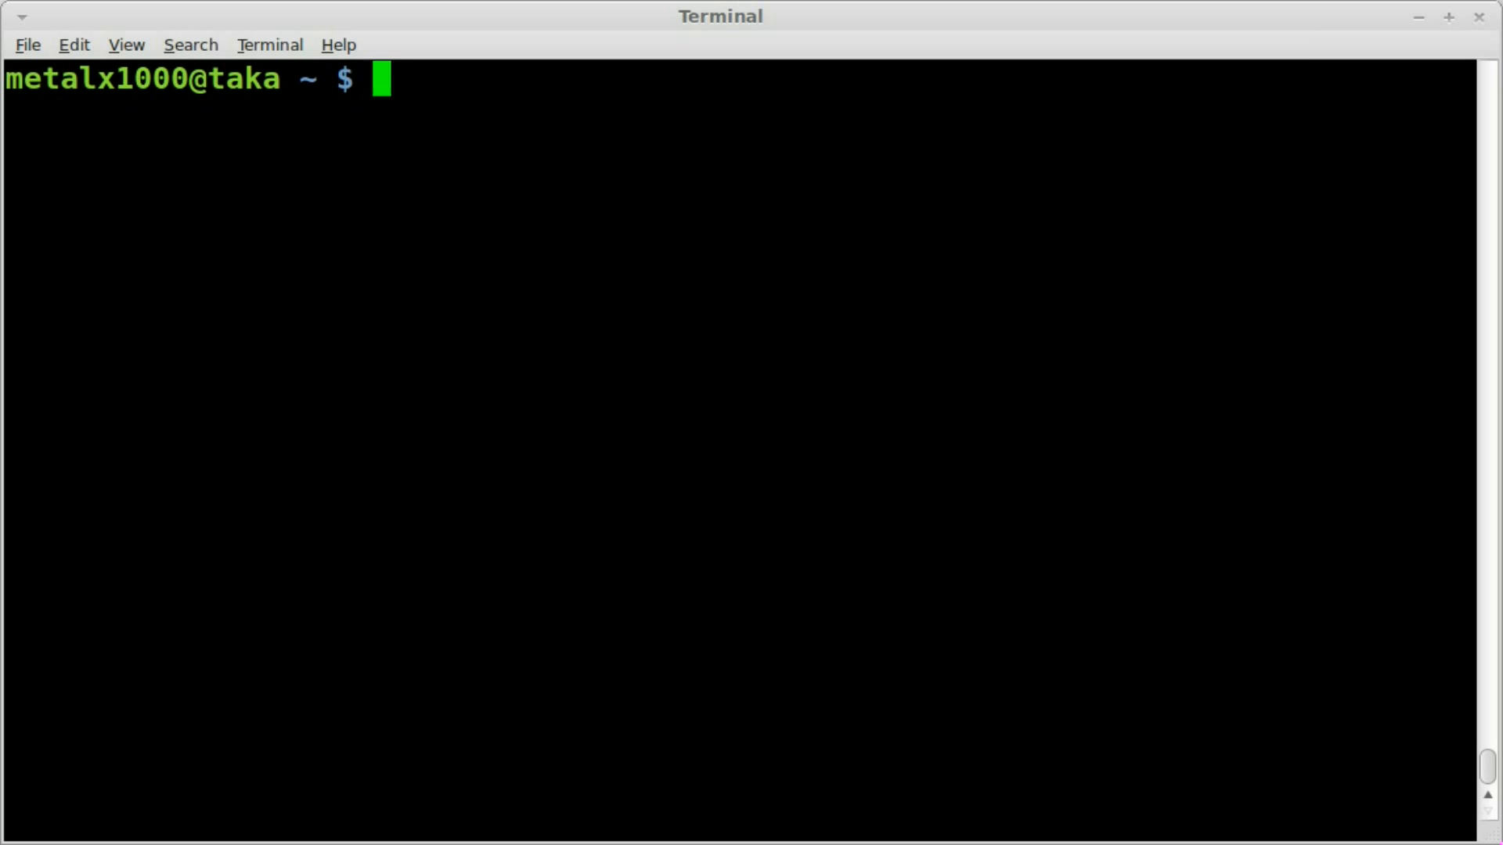
# Check the word "test" with aspell -a <<< and recall that command
pyautogui.write('asp')
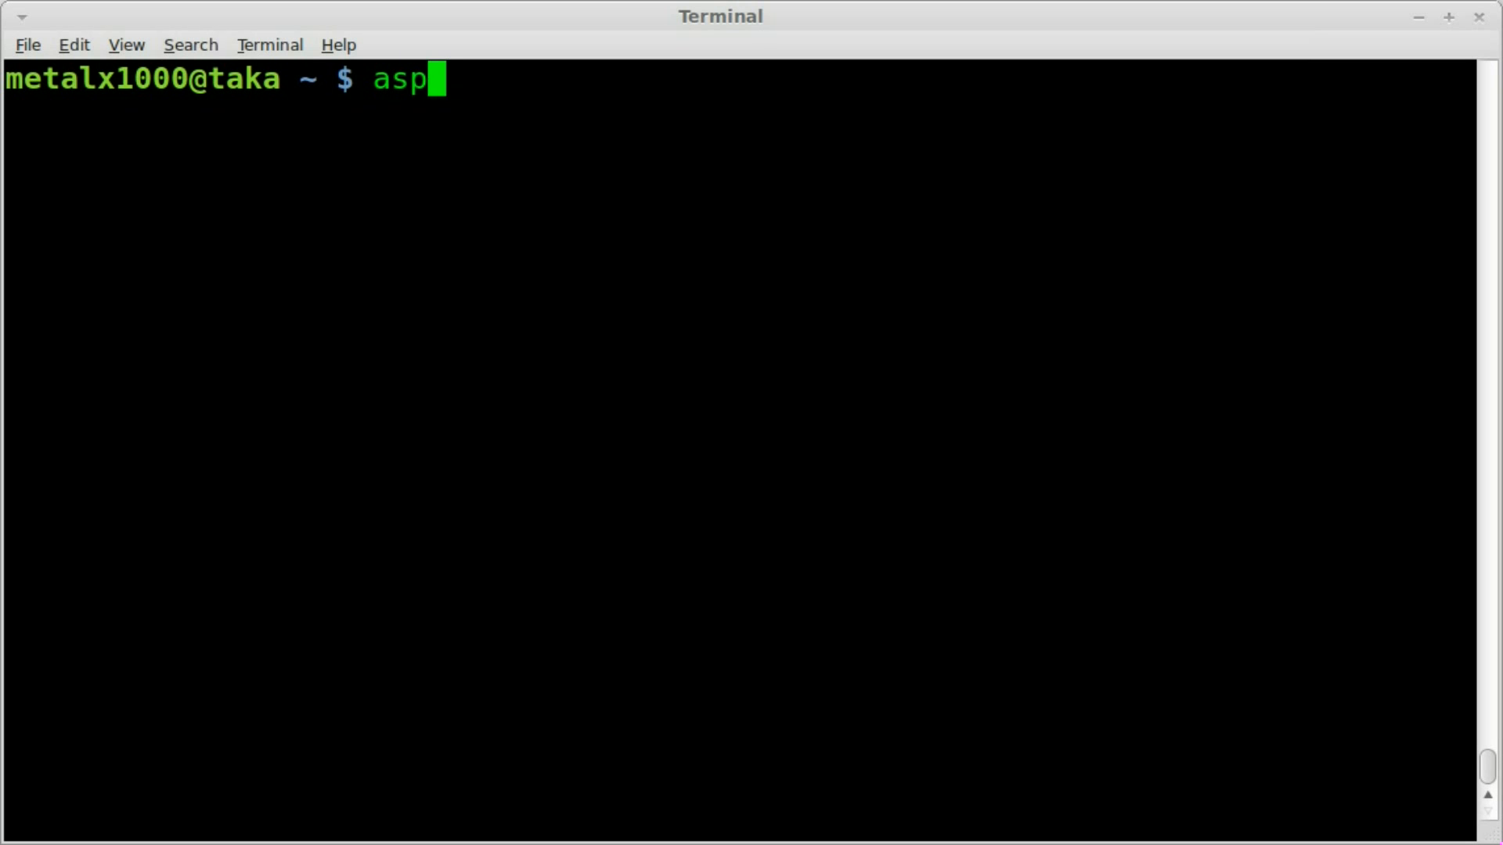
pyautogui.write('ell')
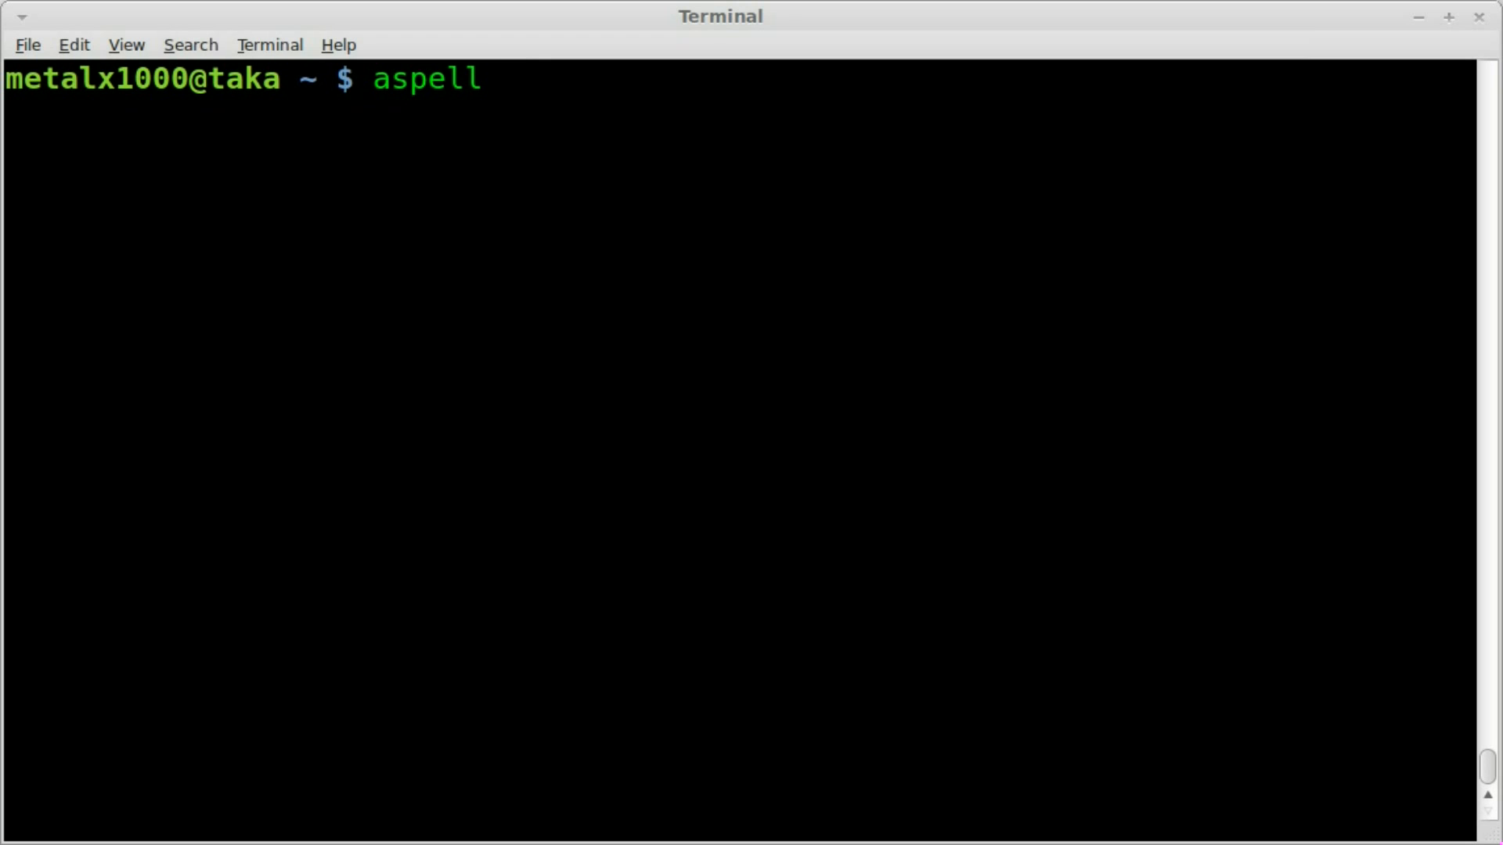
pyautogui.write('-a <')
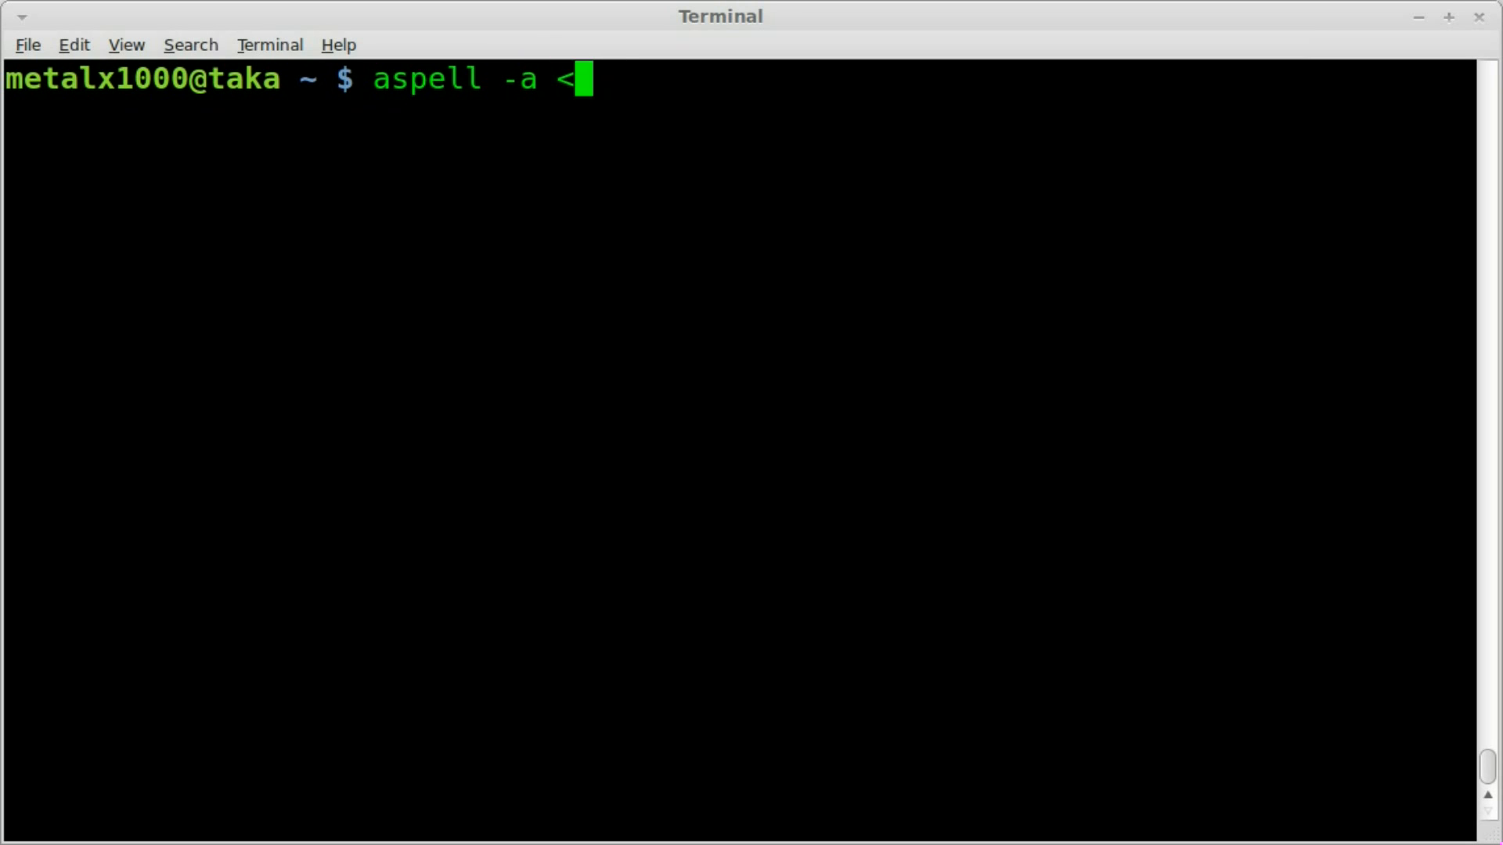
pyautogui.write('<<')
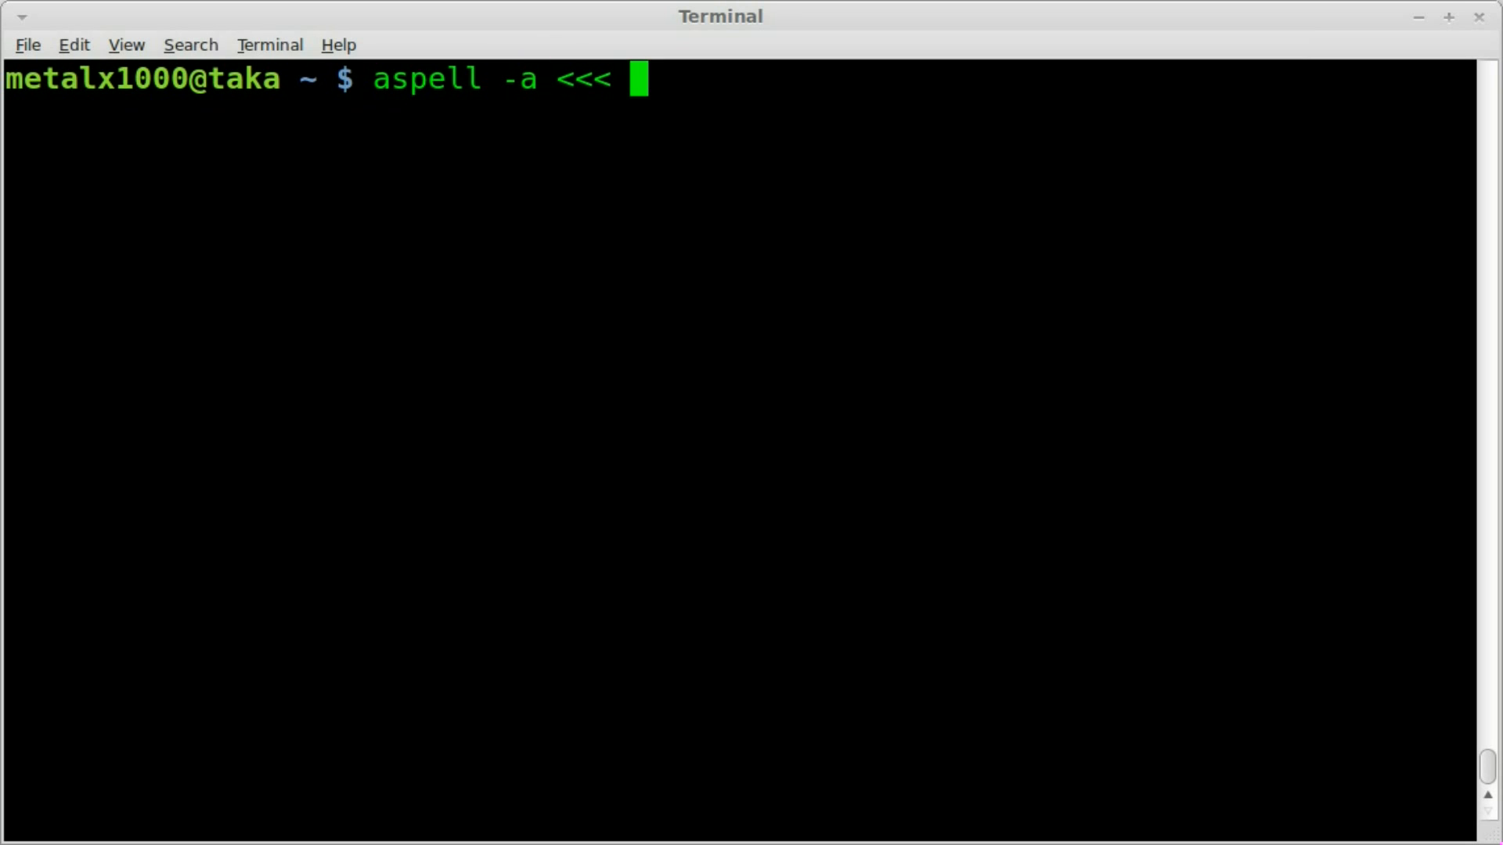
pyautogui.write('"test')
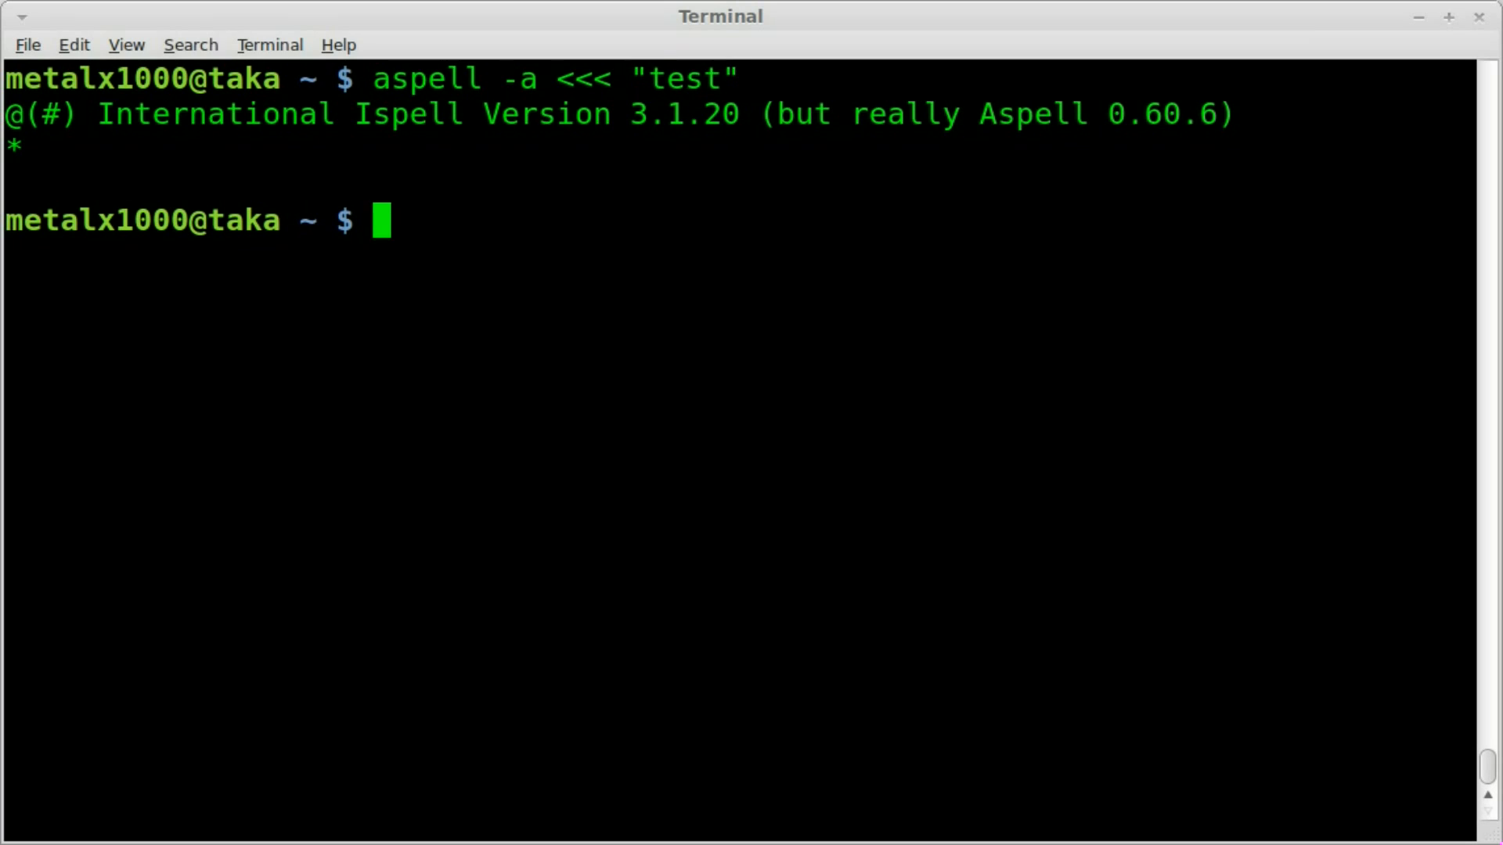
pyautogui.press('Up')
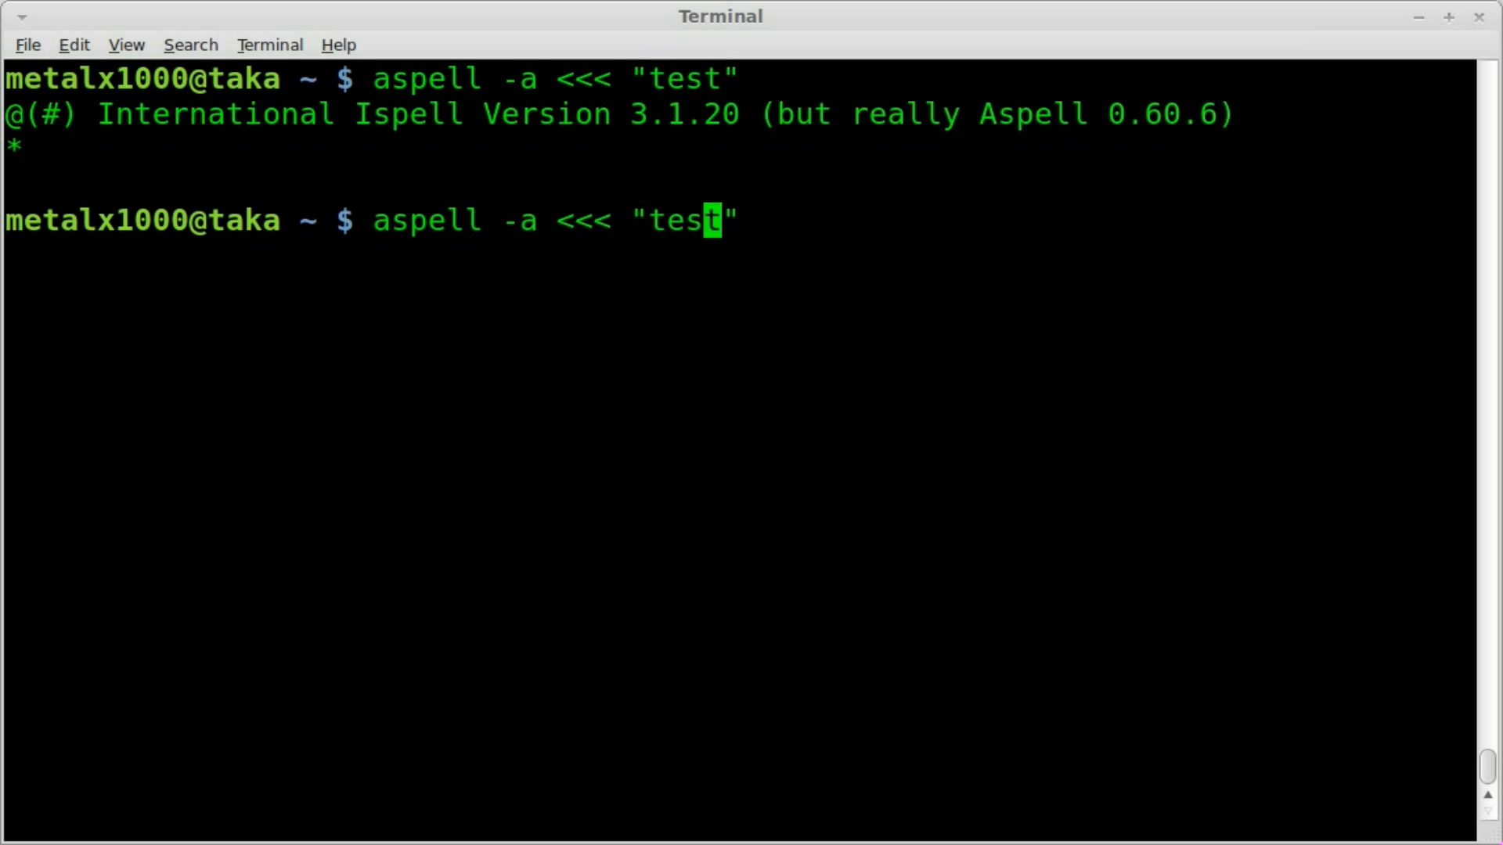
# Check the misspelling "tesdt", highlight the suggestion testate, and recall the command
pyautogui.write('d')
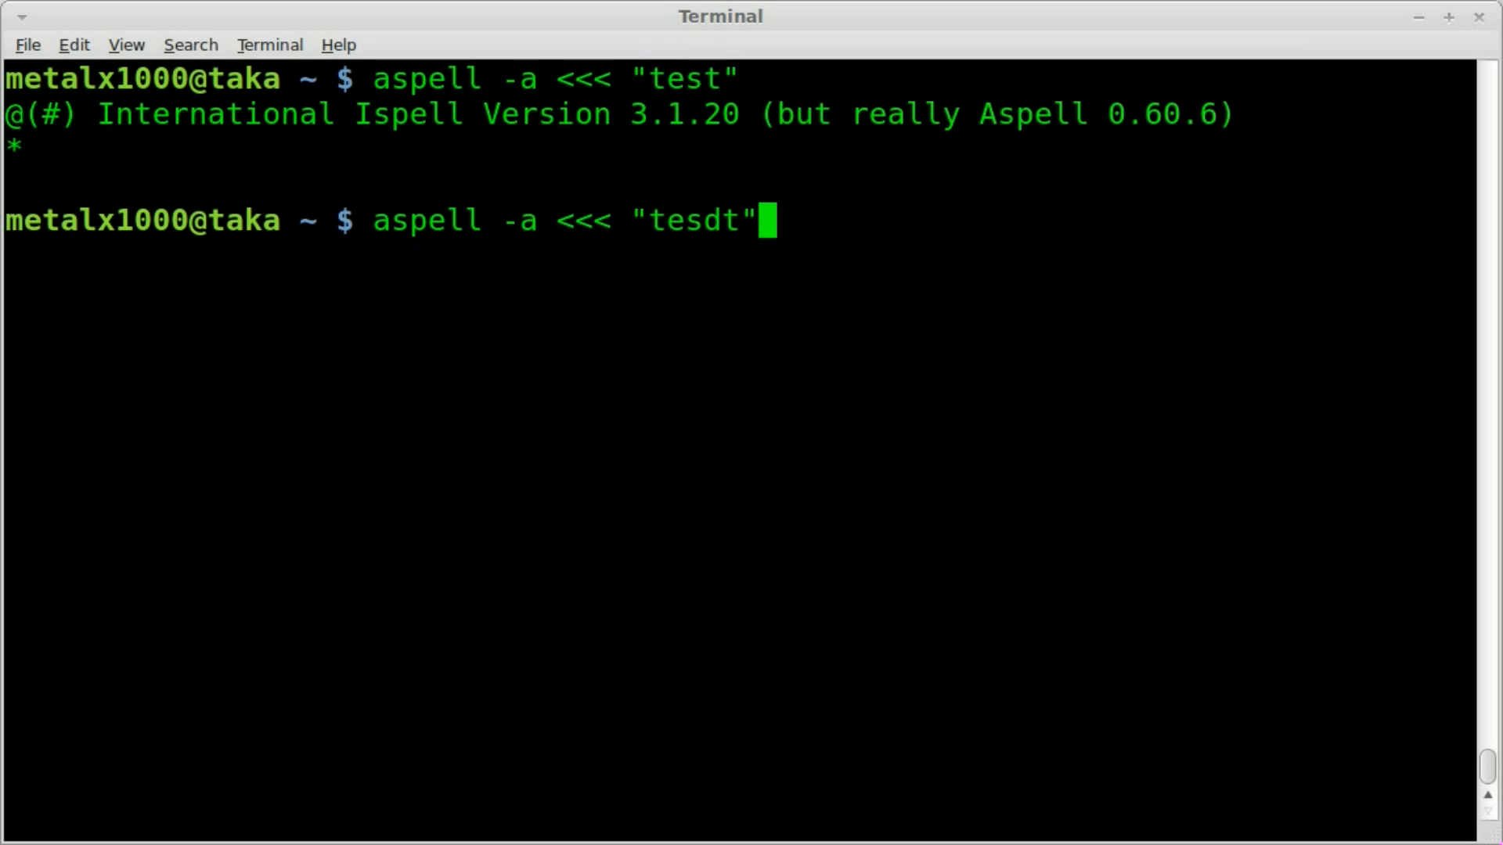
pyautogui.press('Return')
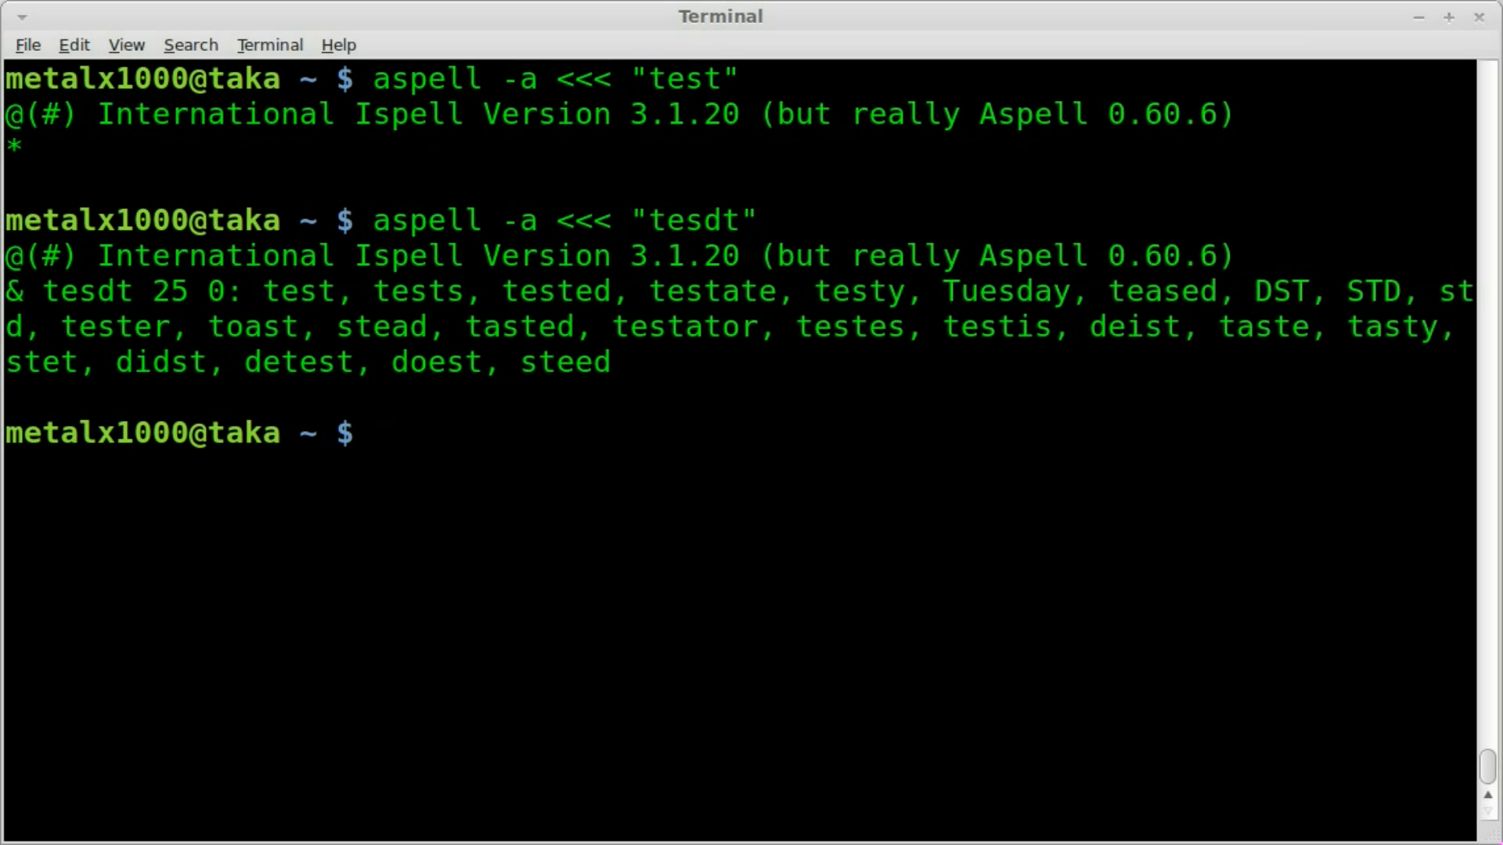
pyautogui.doubleClick(307, 291)
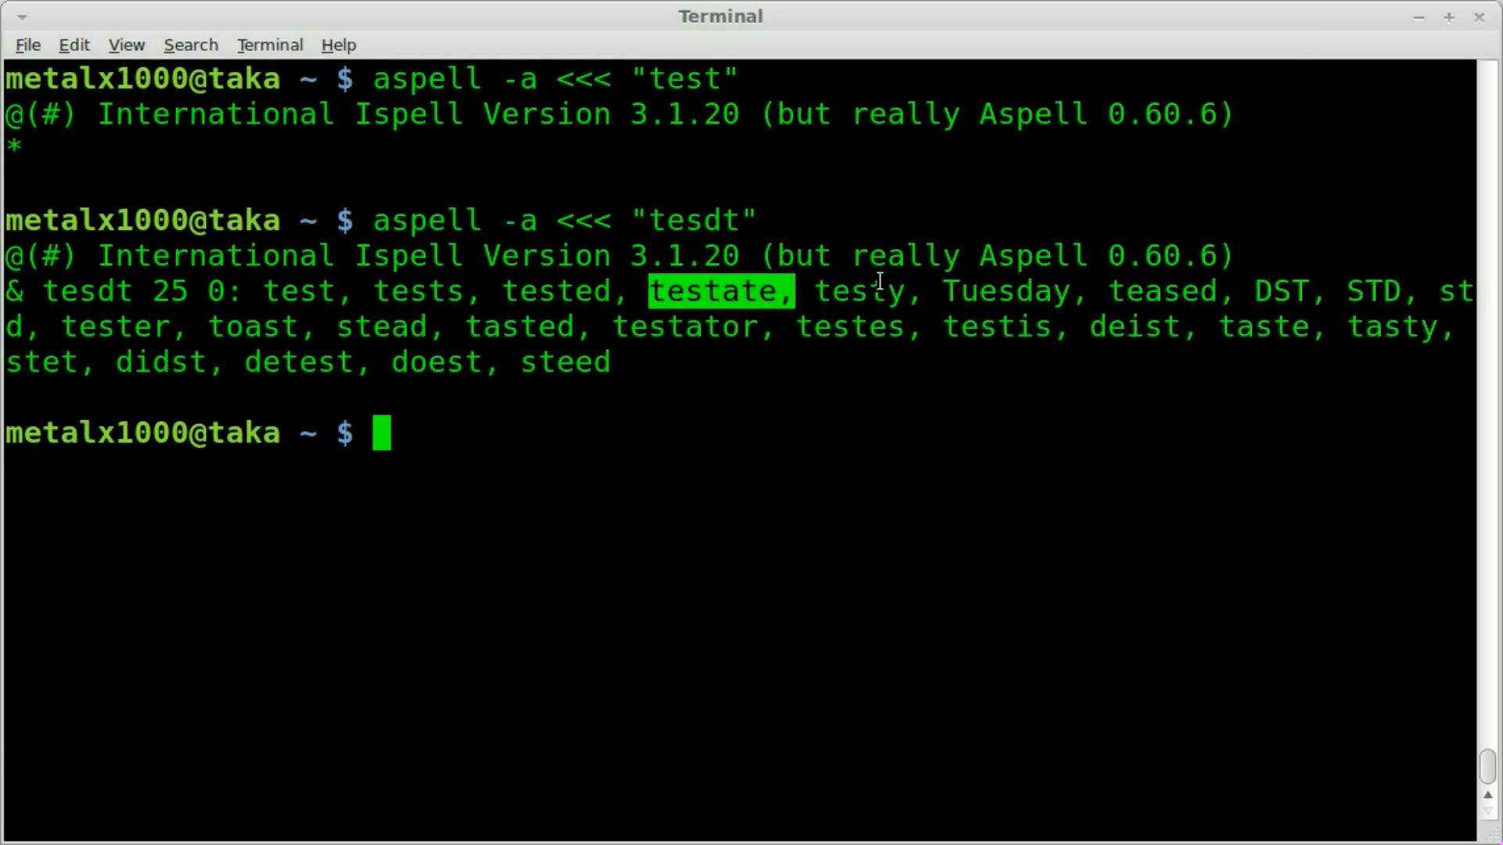
pyautogui.moveTo(1291, 272)
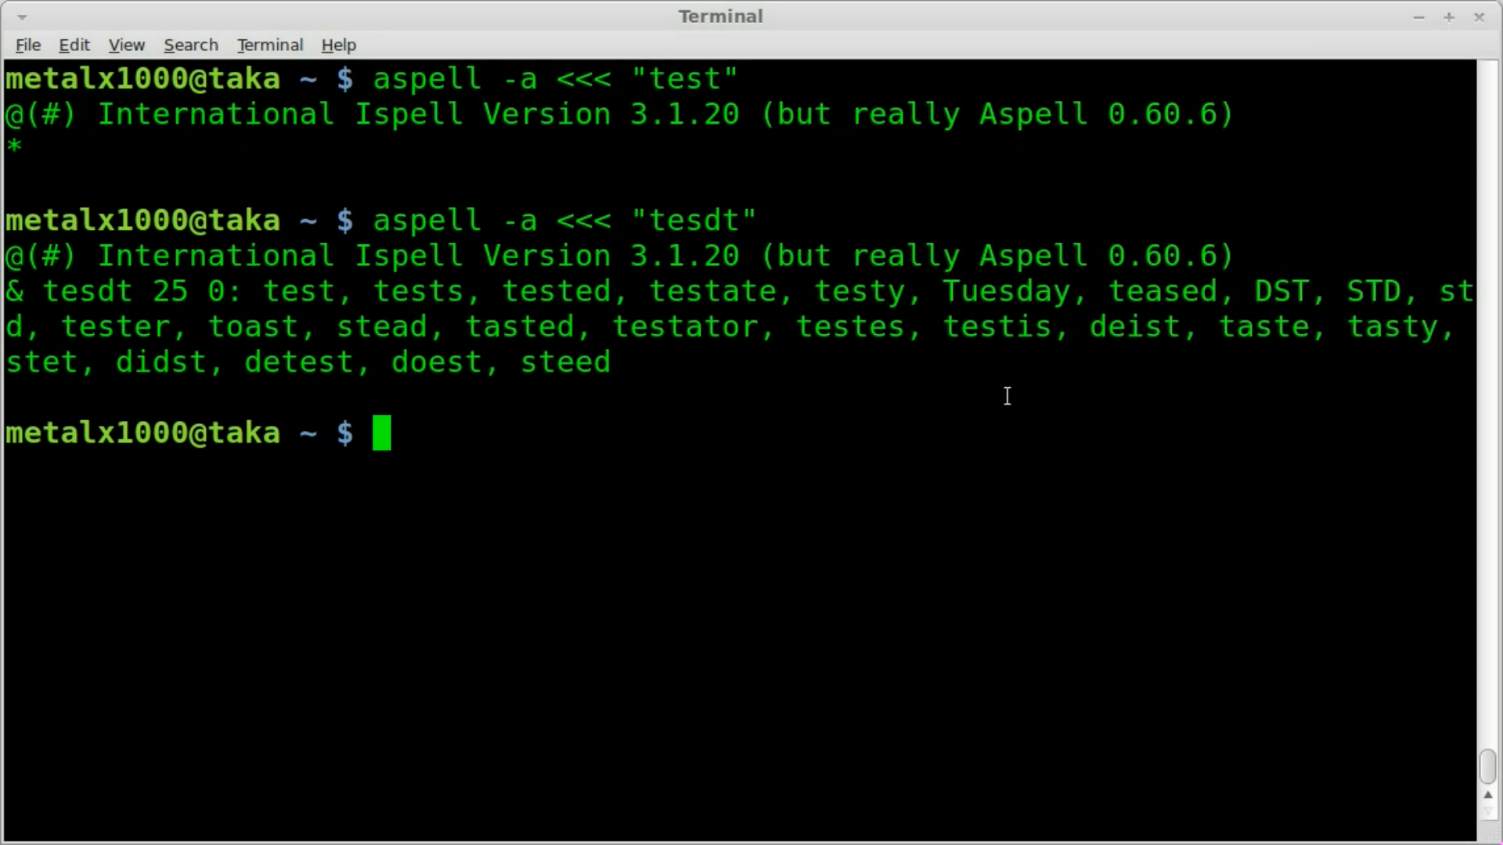
pyautogui.press('Up')
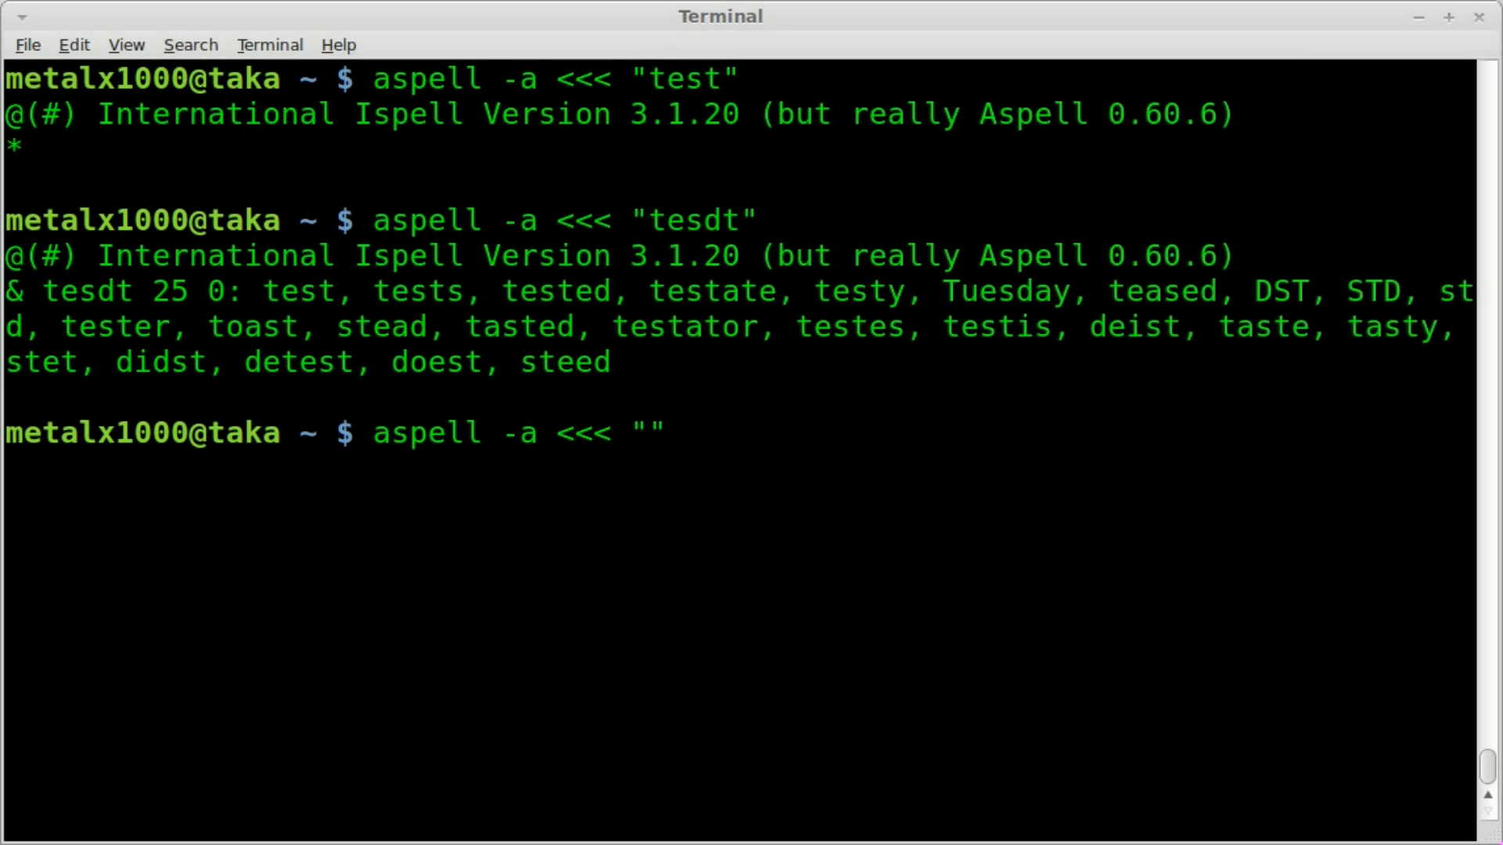
# Check the misspelling "progem", highlight one of its 16 suggestions, and clear the word
pyautogui.write('progem')
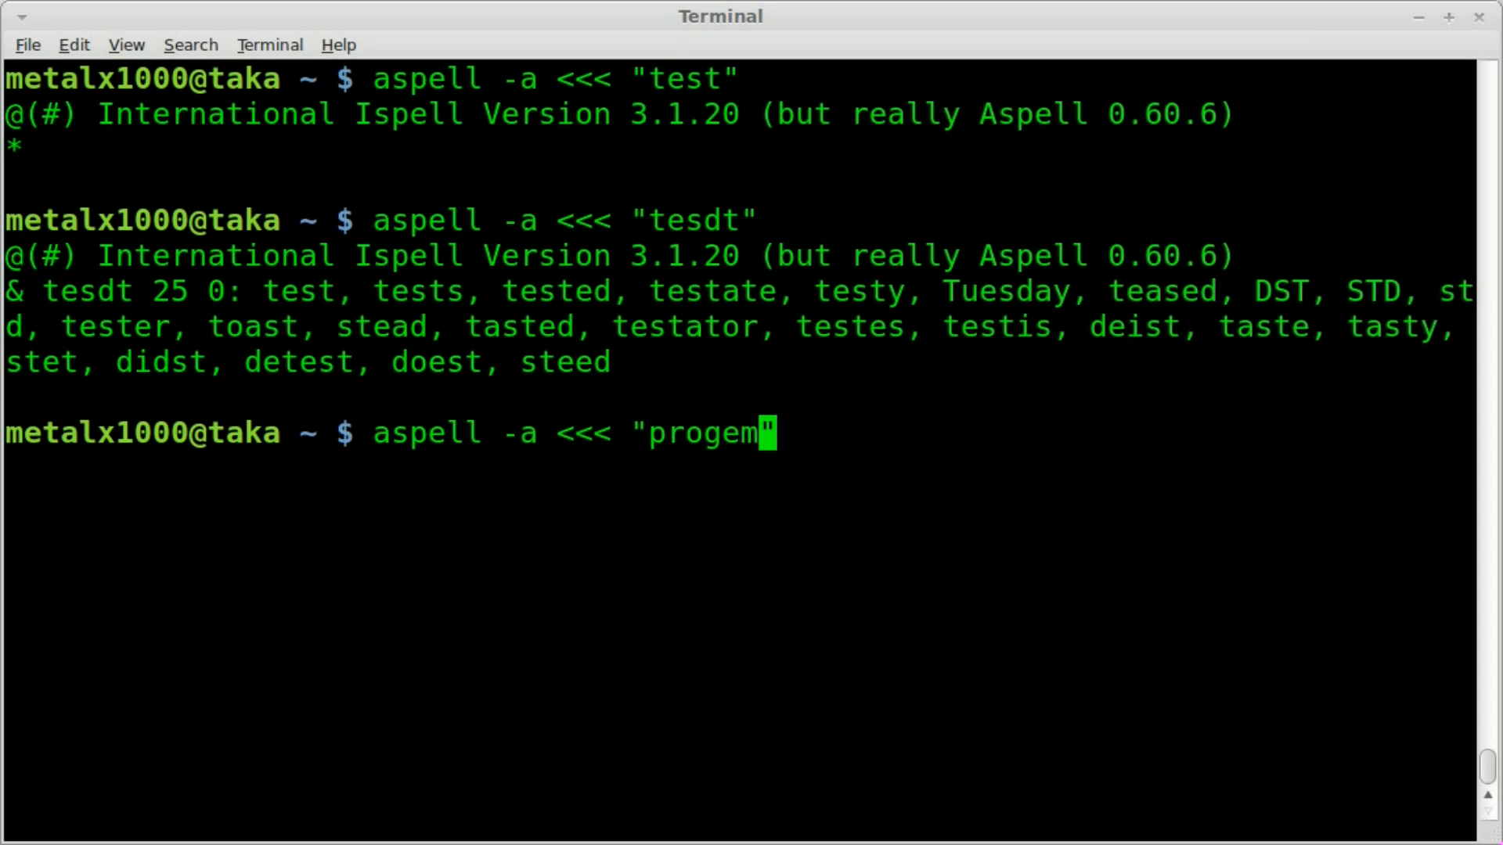
pyautogui.press('Return')
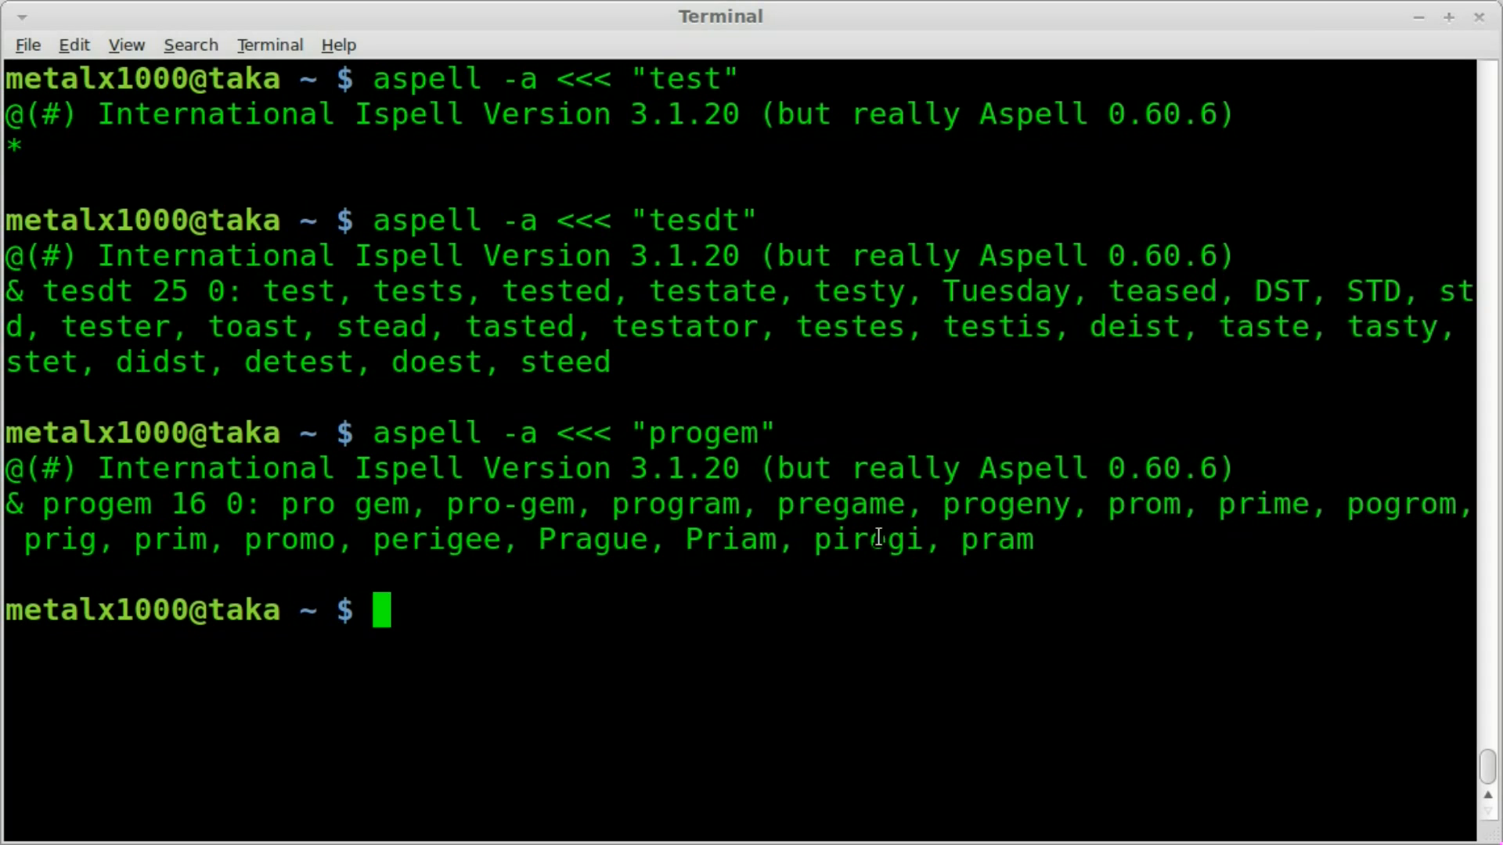
pyautogui.doubleClick(683, 502)
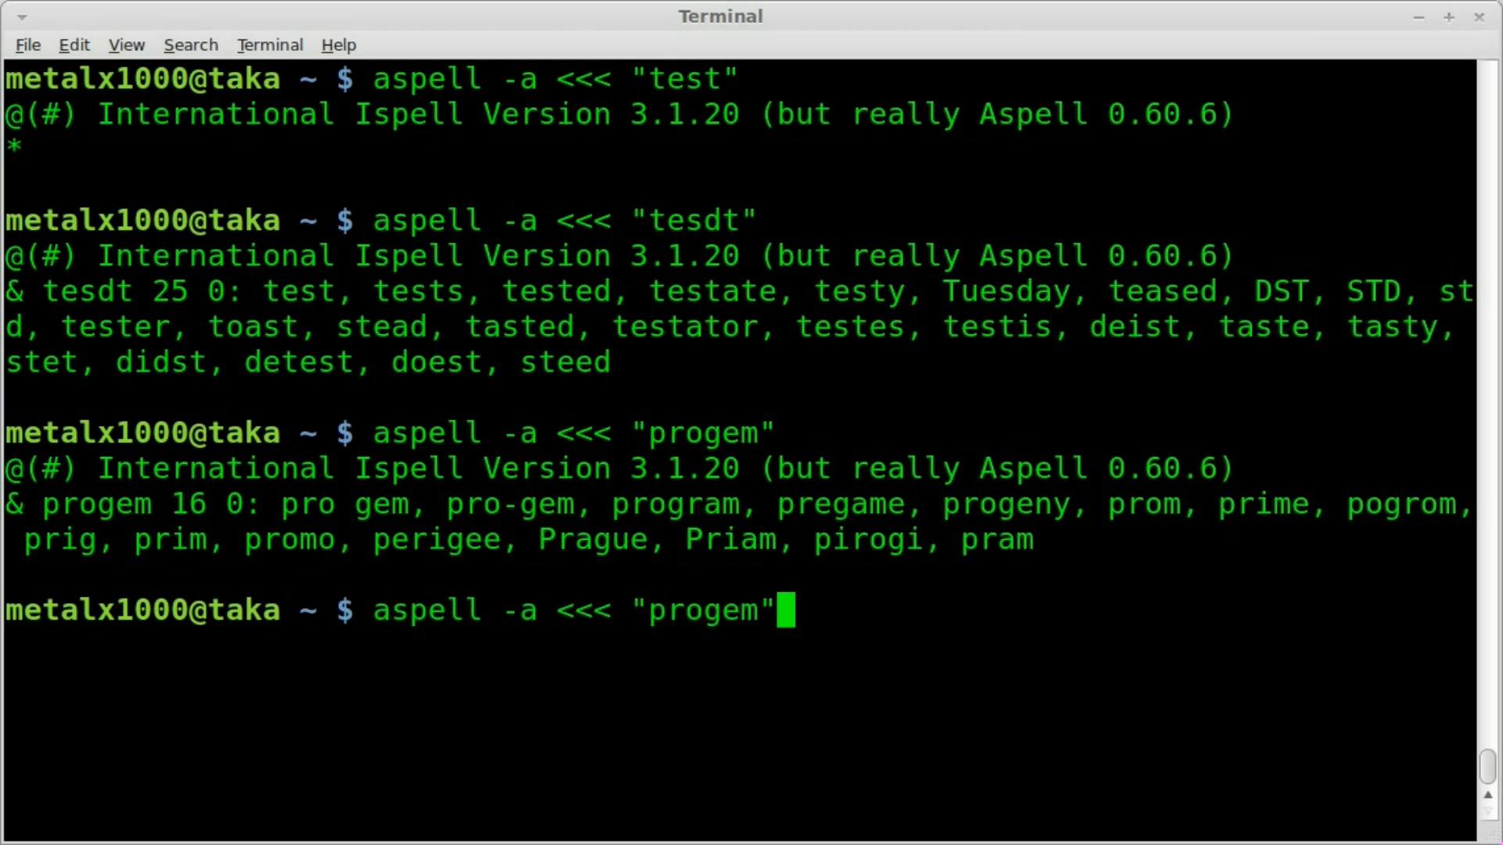
pyautogui.press('BackSpace')
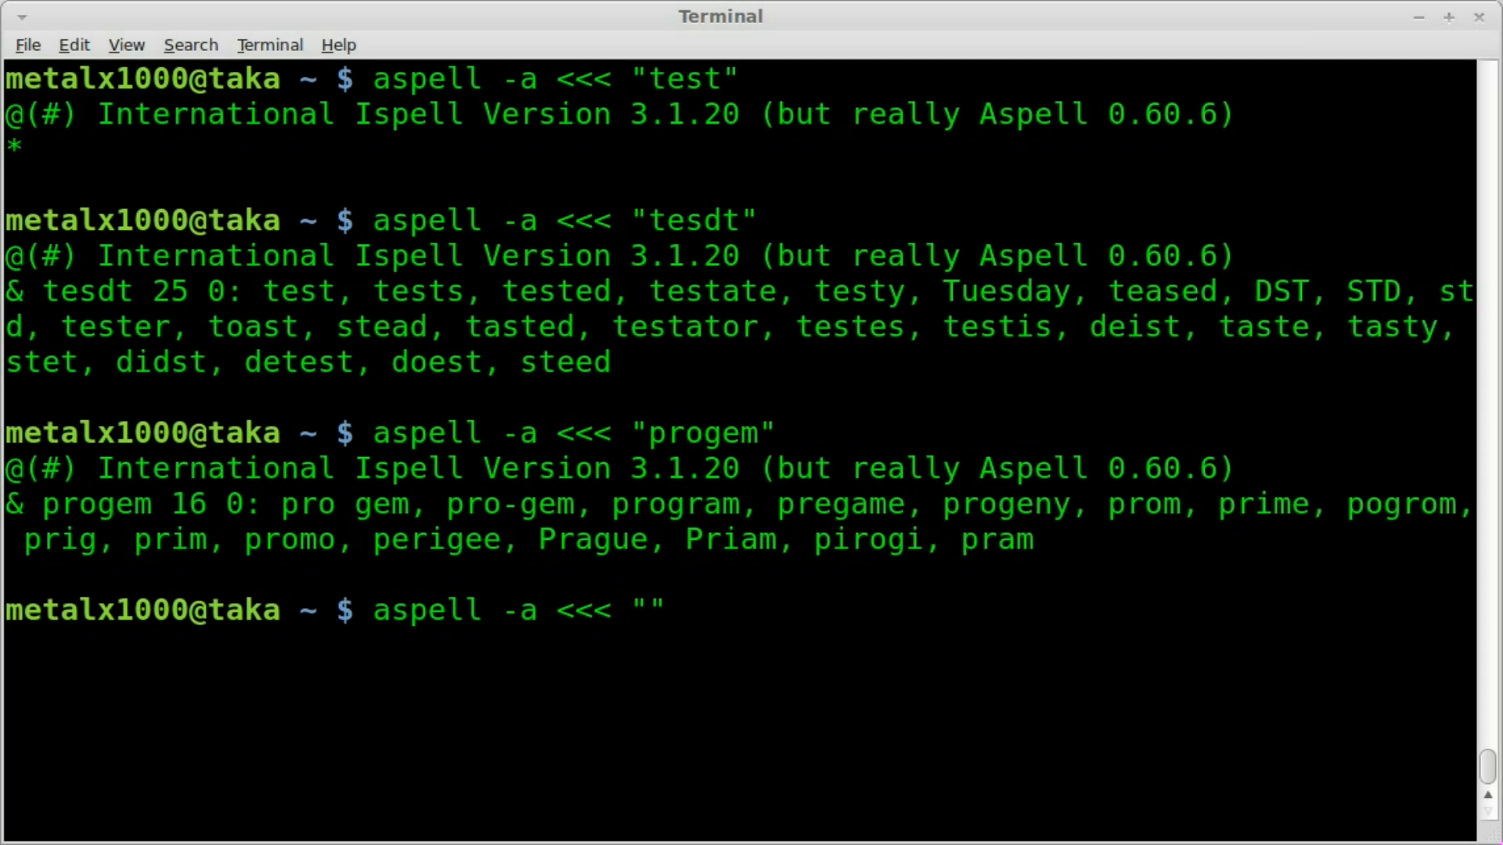
# Check the misspelling "lenox" and highlight Linux among its 29 suggestions
pyautogui.write('lenox')
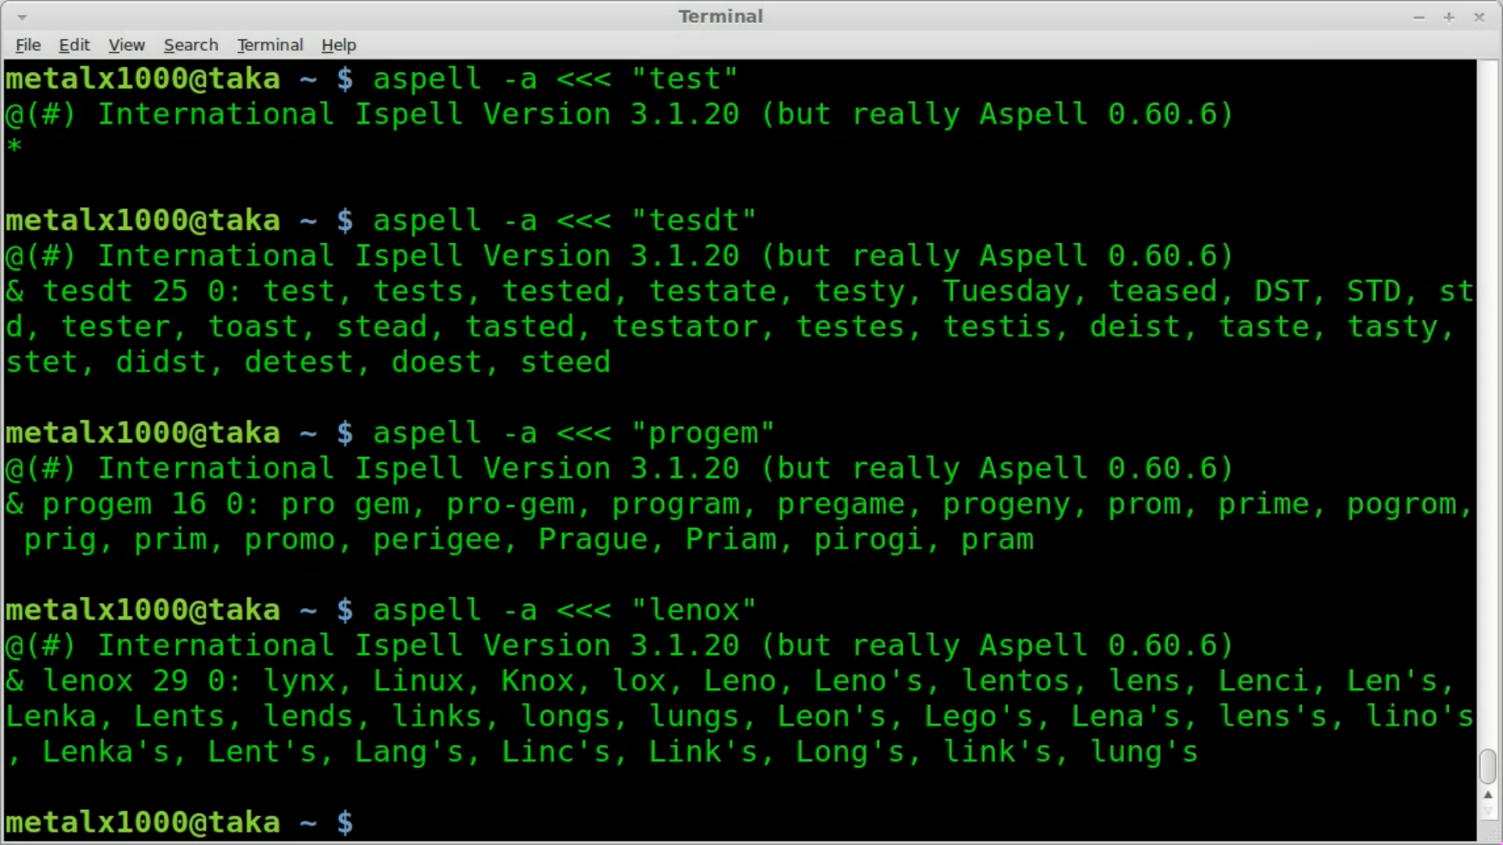
pyautogui.doubleClick(427, 681)
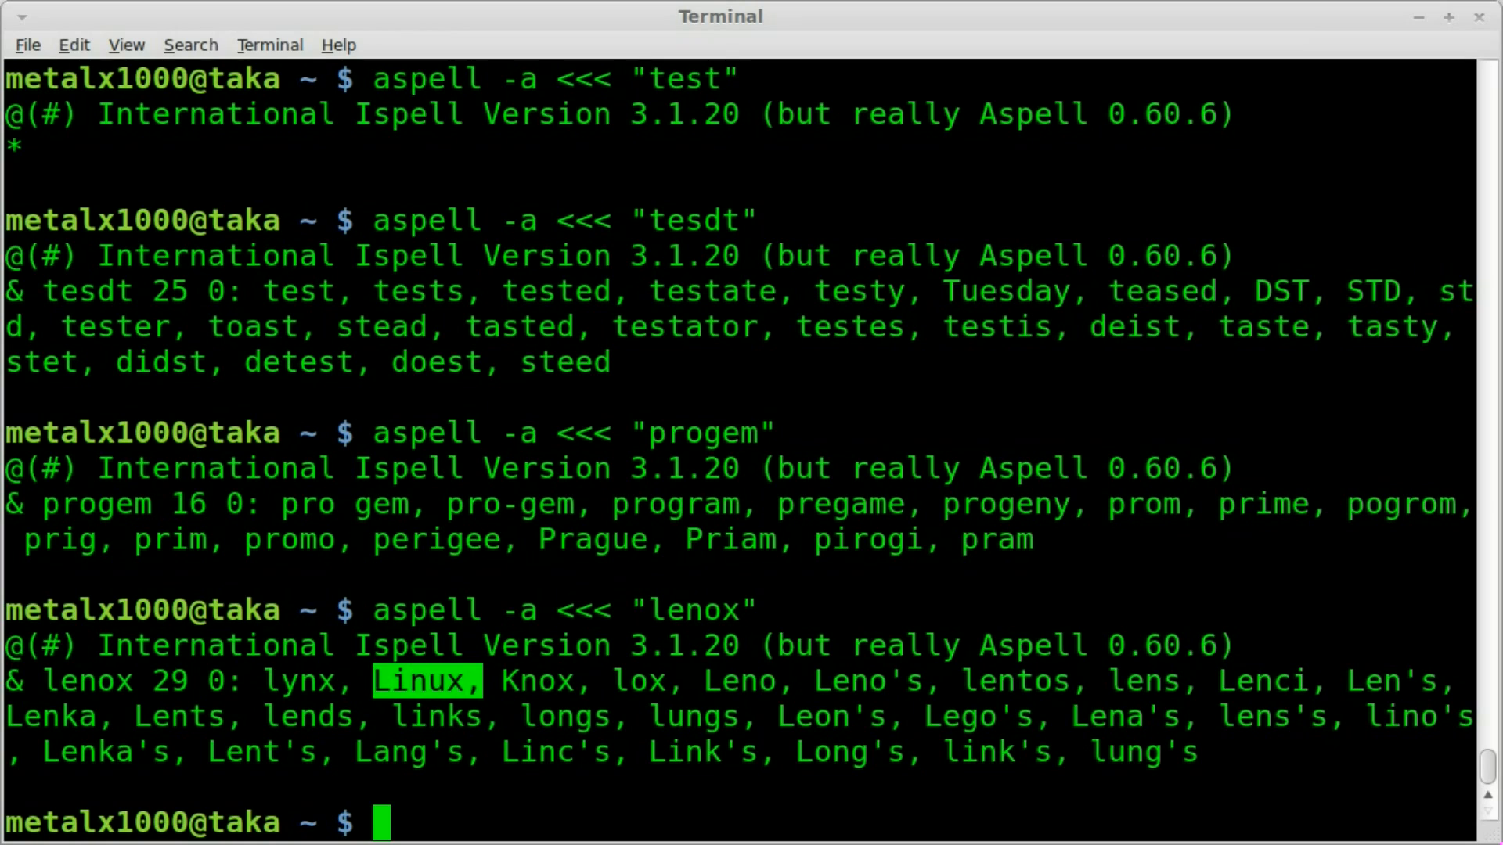